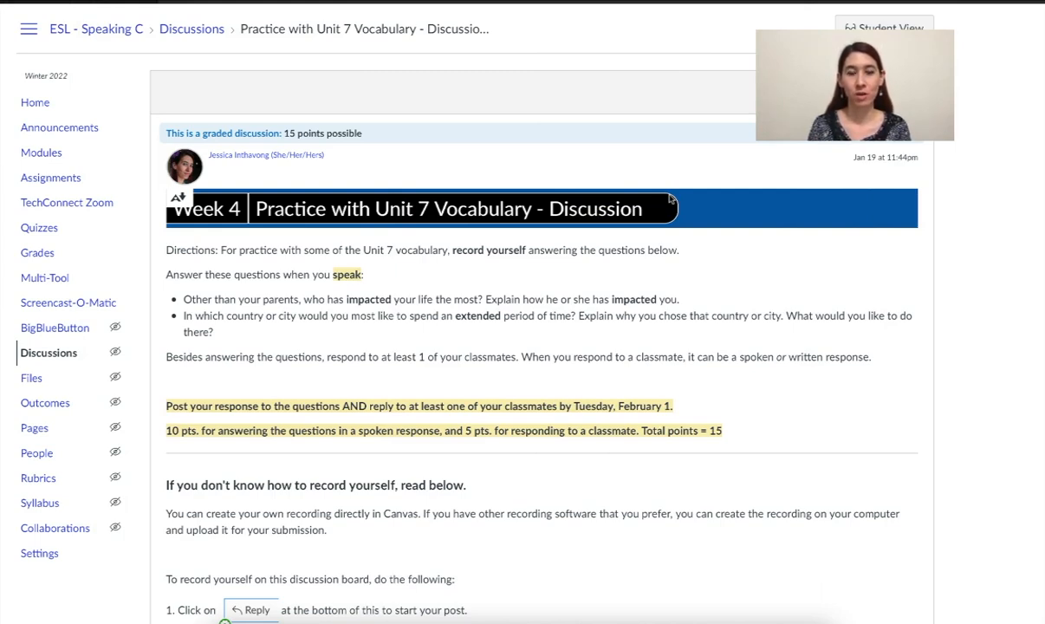
mouse_move(699, 275)
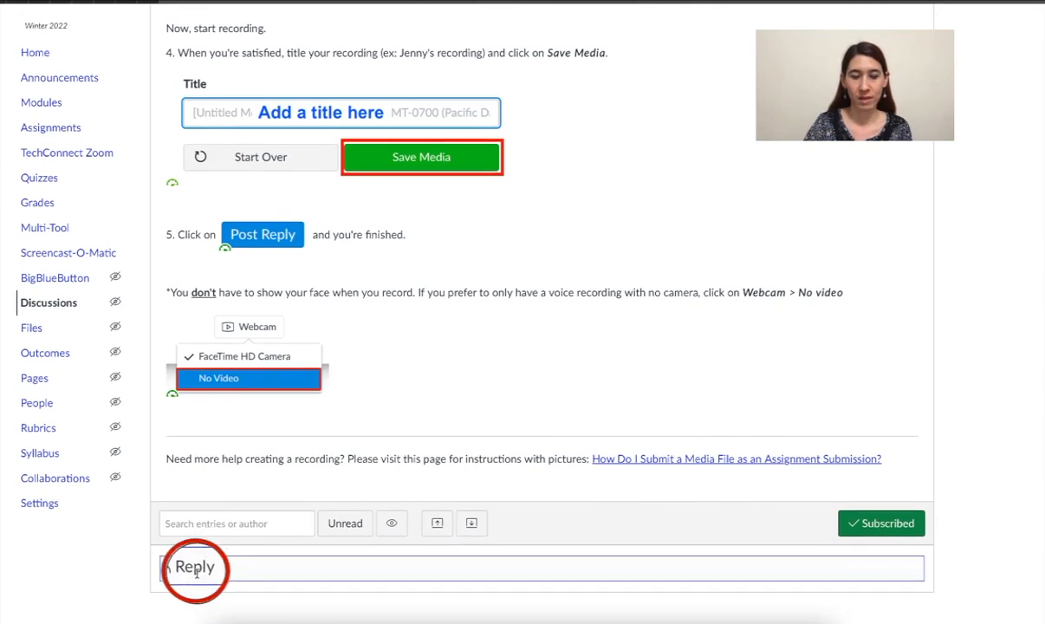
Step: Start a reply, type 'Hi, I'm Jessica.' as practice, then select it to clear
click(195, 568)
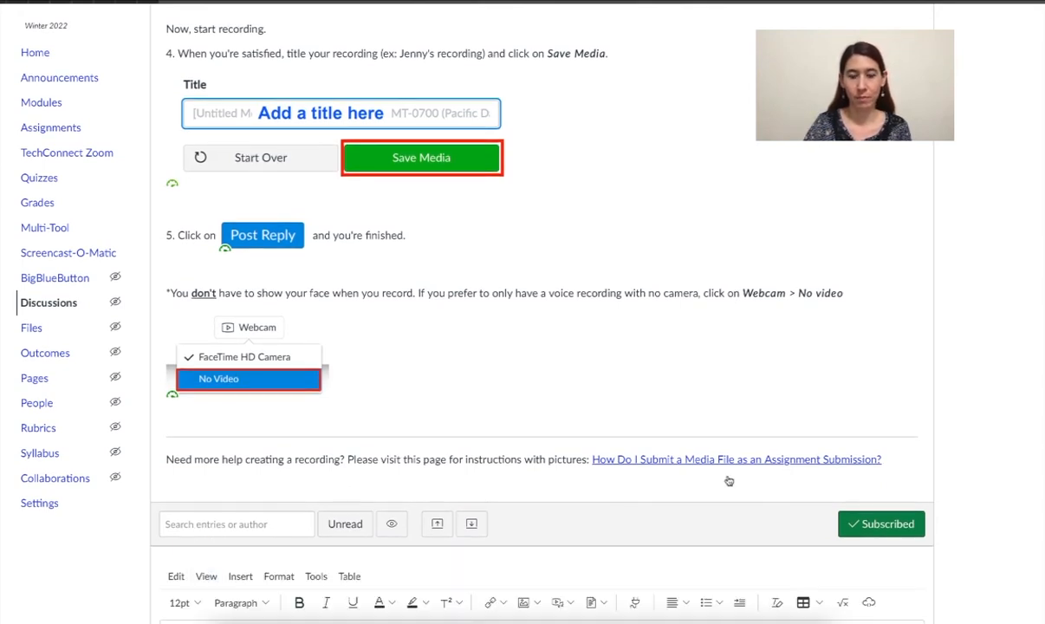
scroll(down, 3)
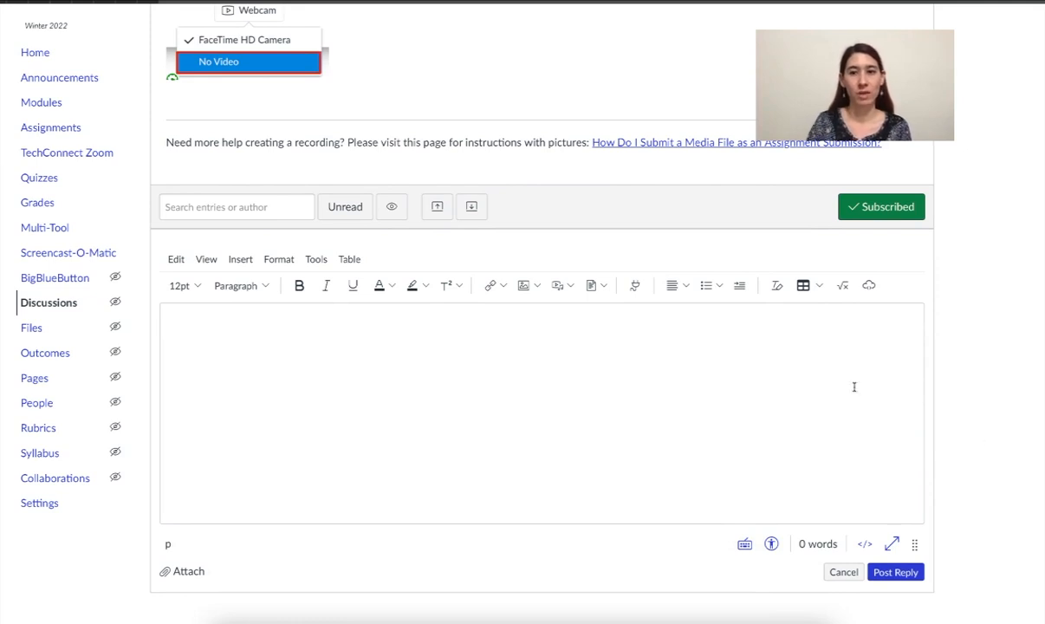
text(hi, I)
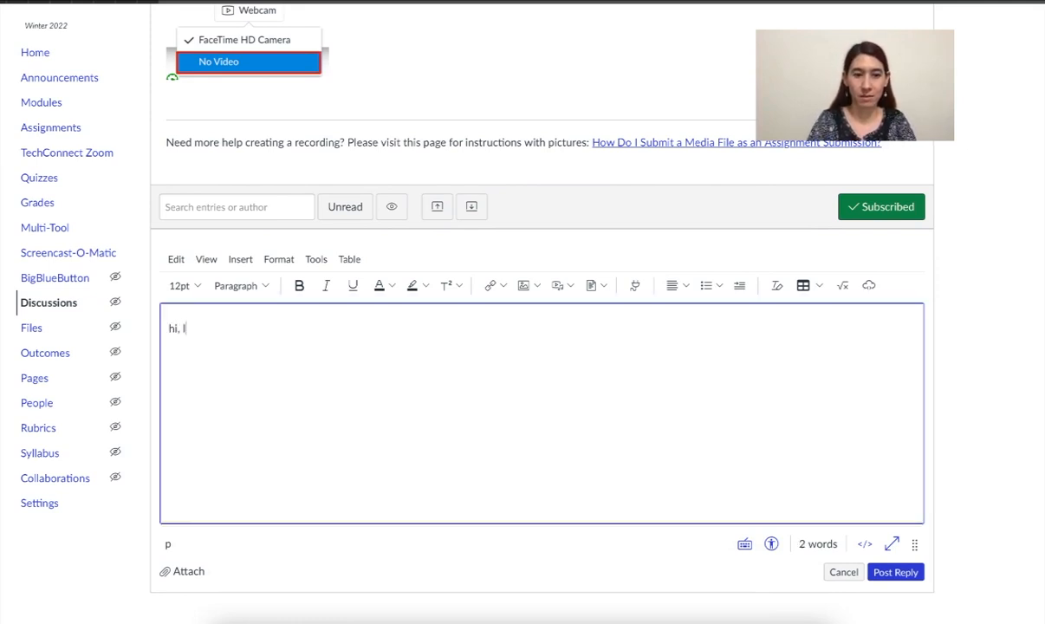
text(Hi, I'm Je)
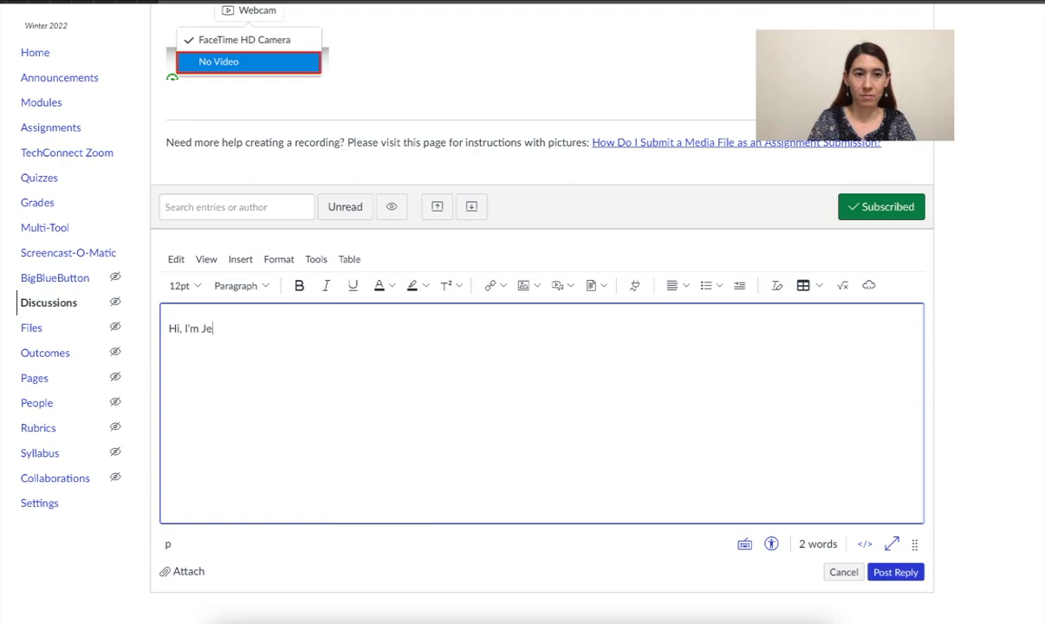
text(ssica.)
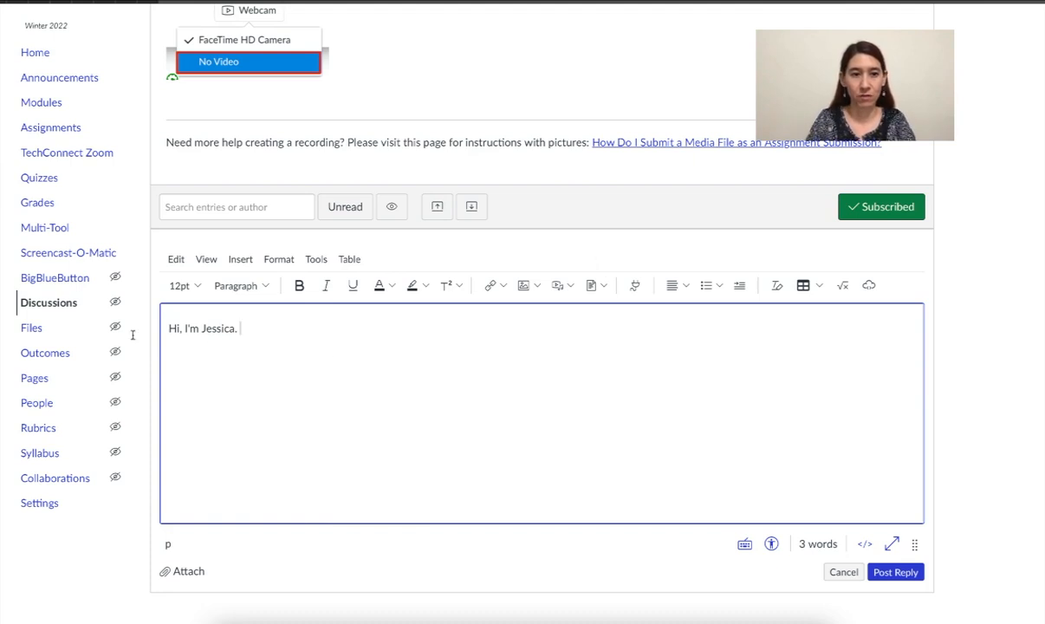
key(ctrl+a)
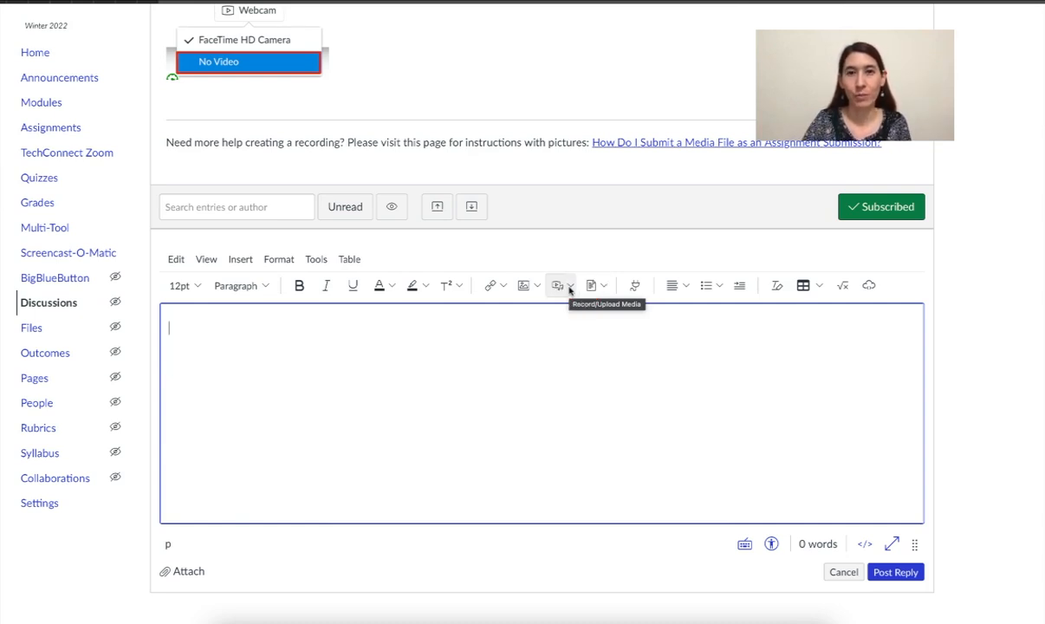
Step: Toggle the Record/Upload Media dropdown to view Upload/Record, Course Media and User Media
click(560, 285)
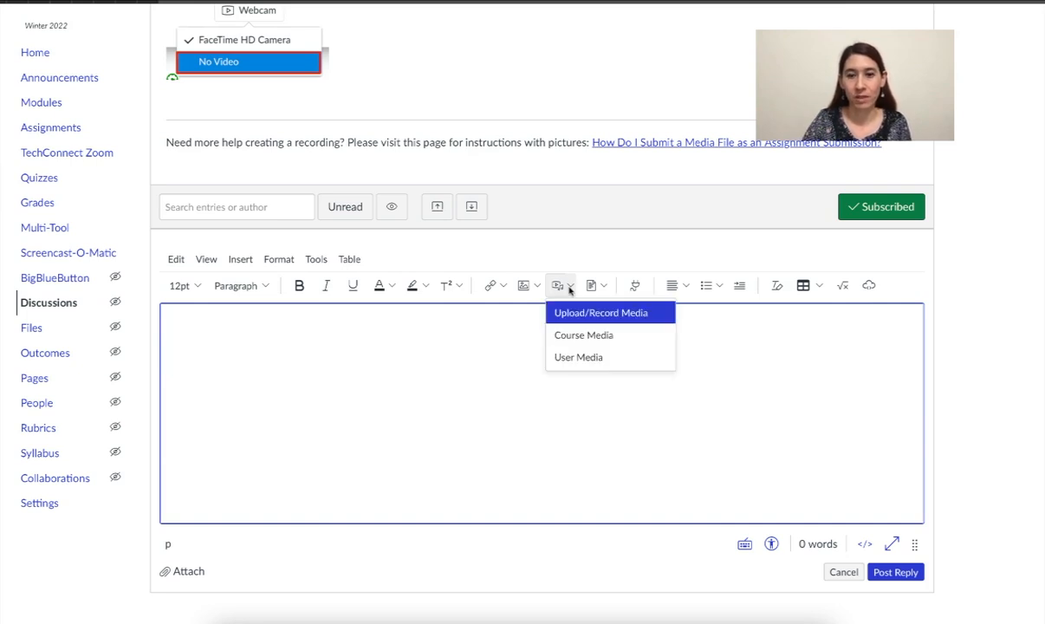
mouse_move(631, 318)
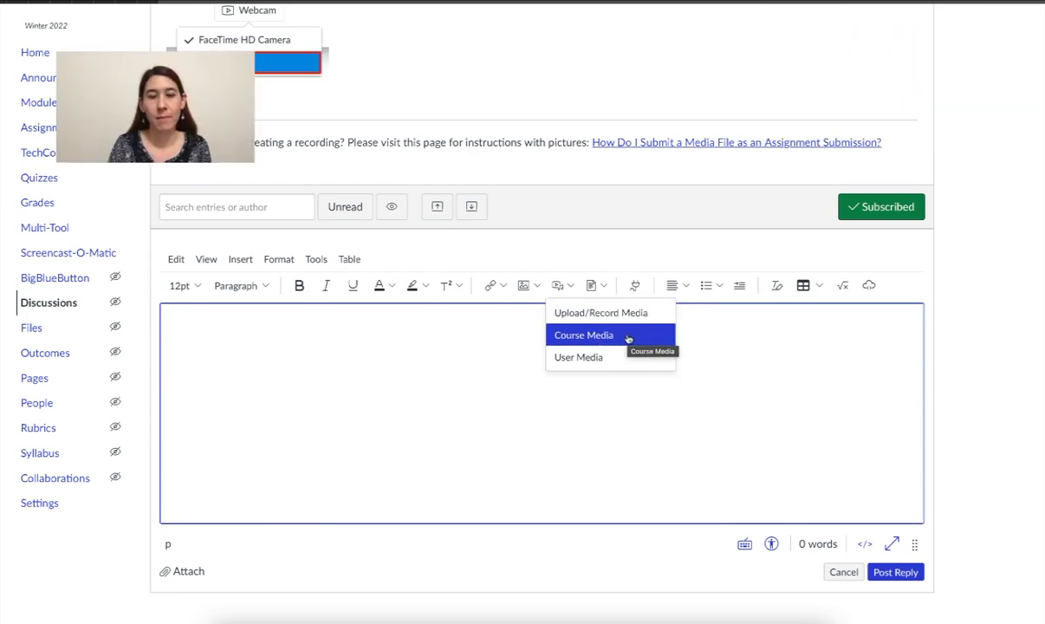
click(583, 335)
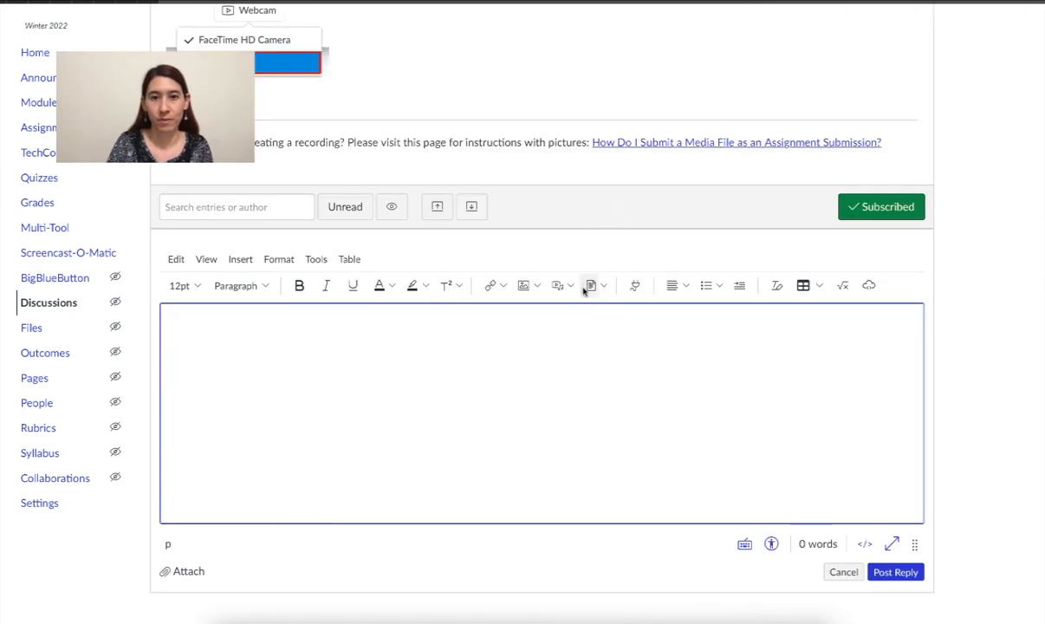
click(591, 285)
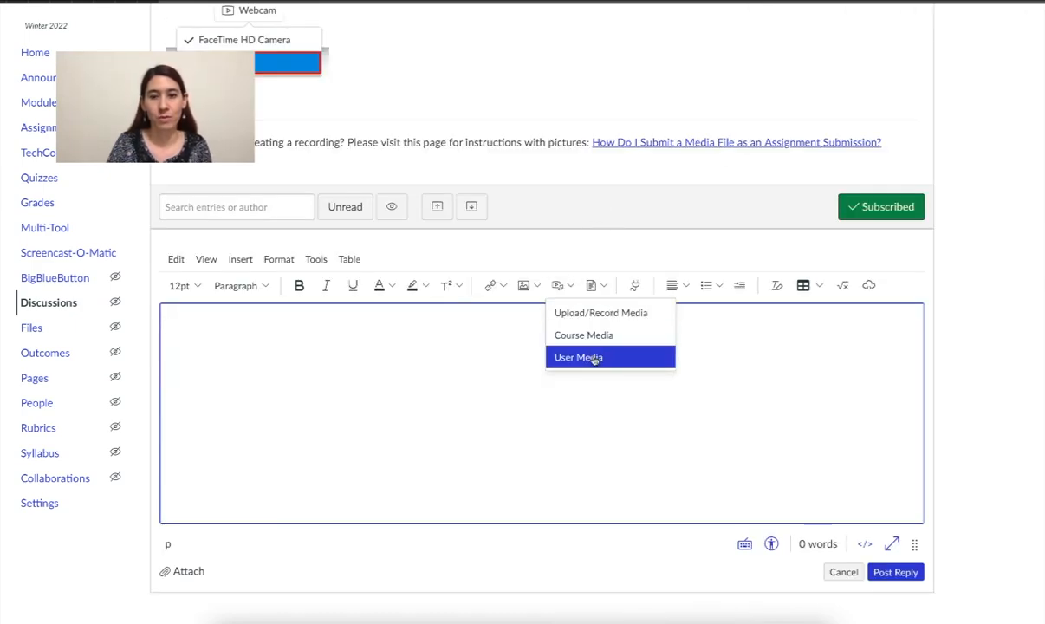
click(578, 357)
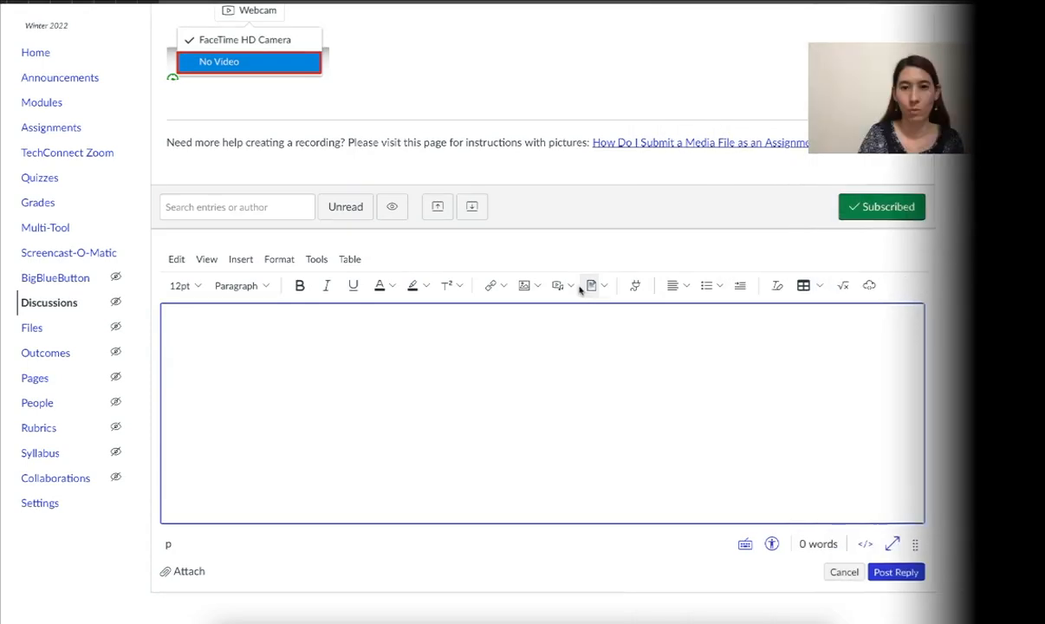
click(558, 285)
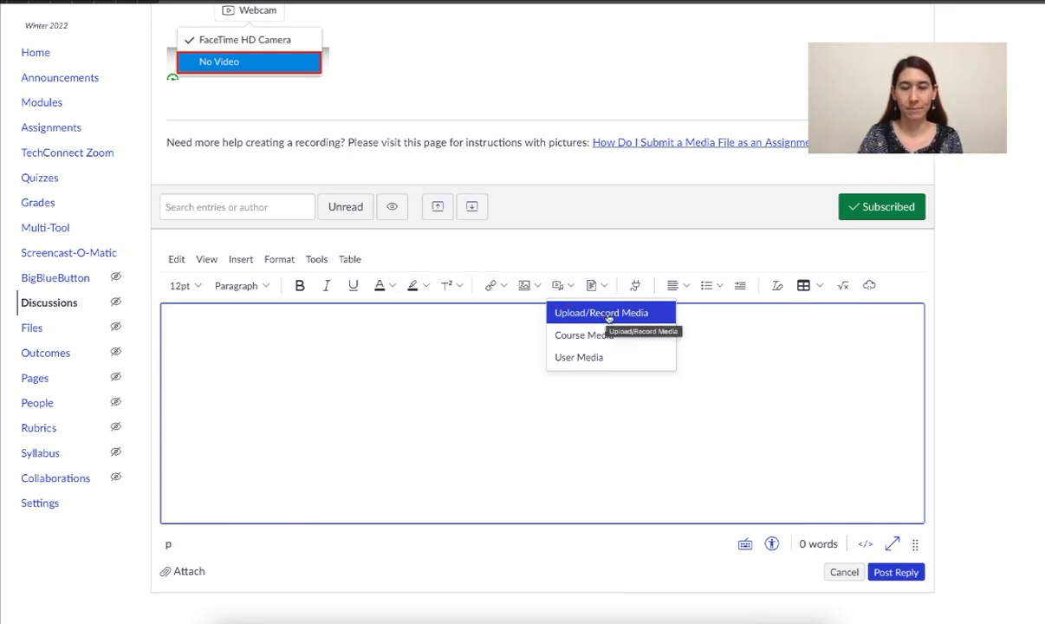
click(400, 342)
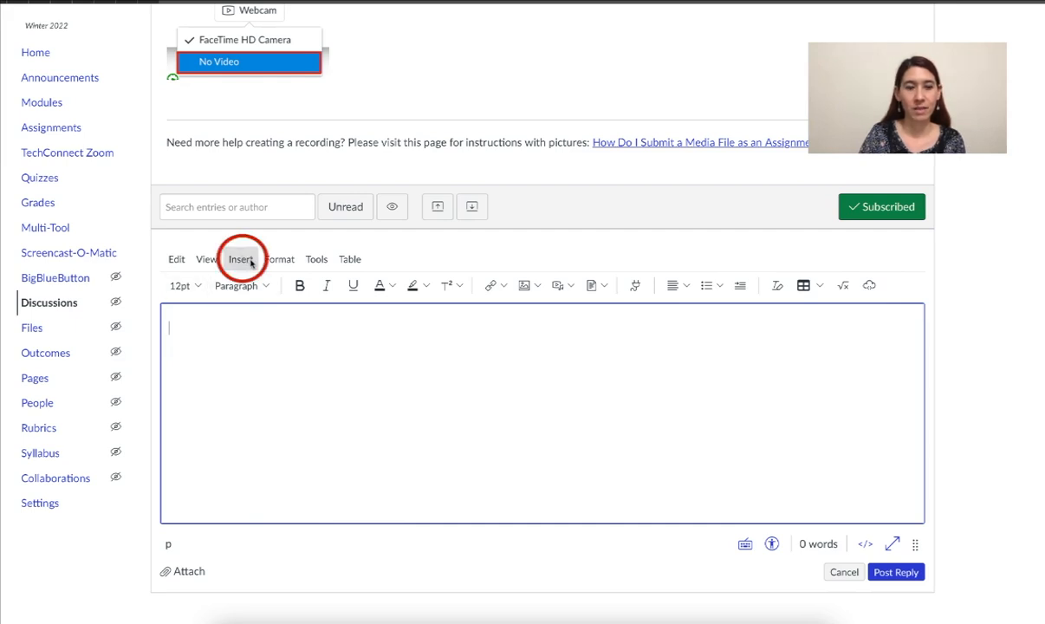
click(241, 258)
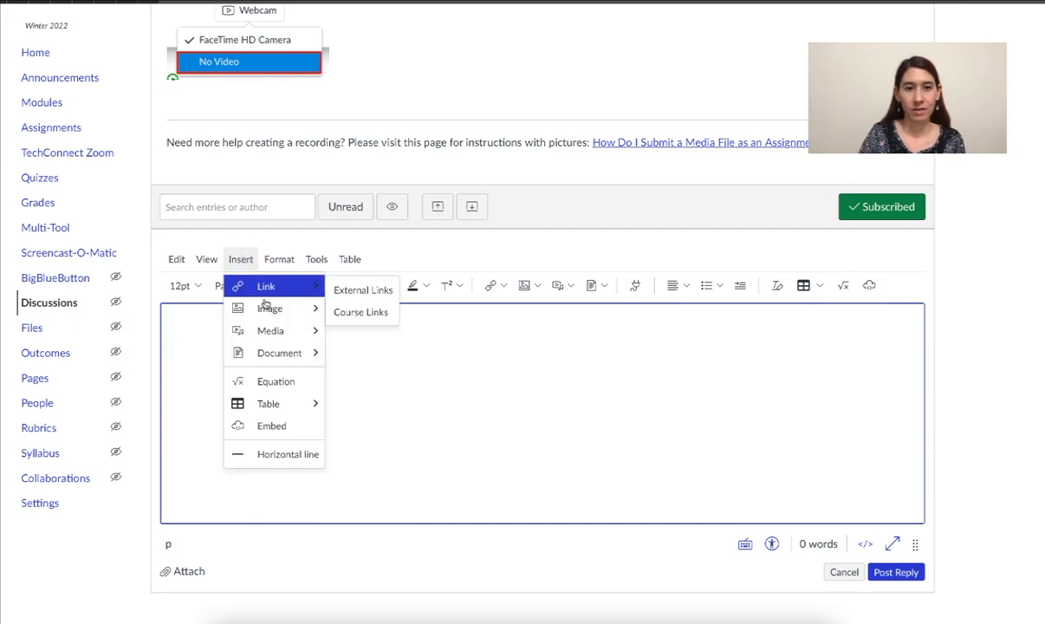
mouse_move(269, 330)
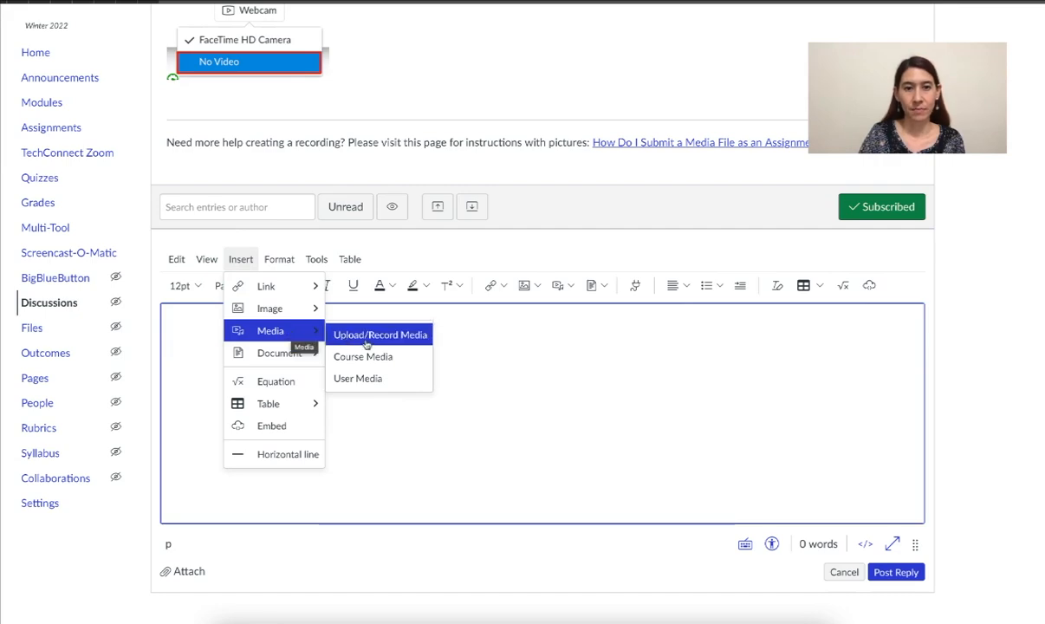
mouse_move(400, 335)
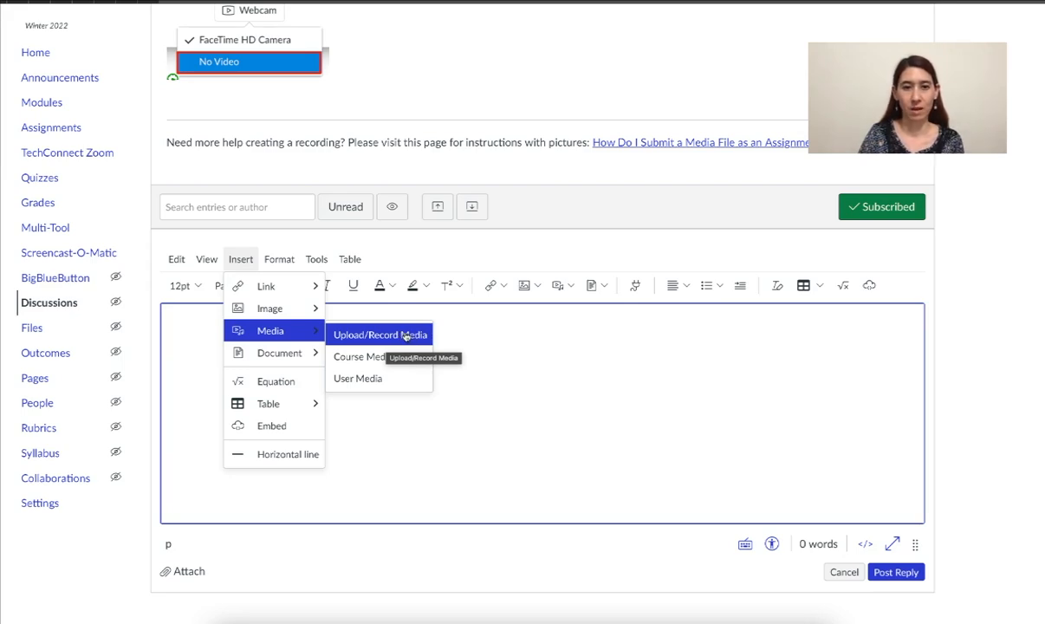
click(559, 285)
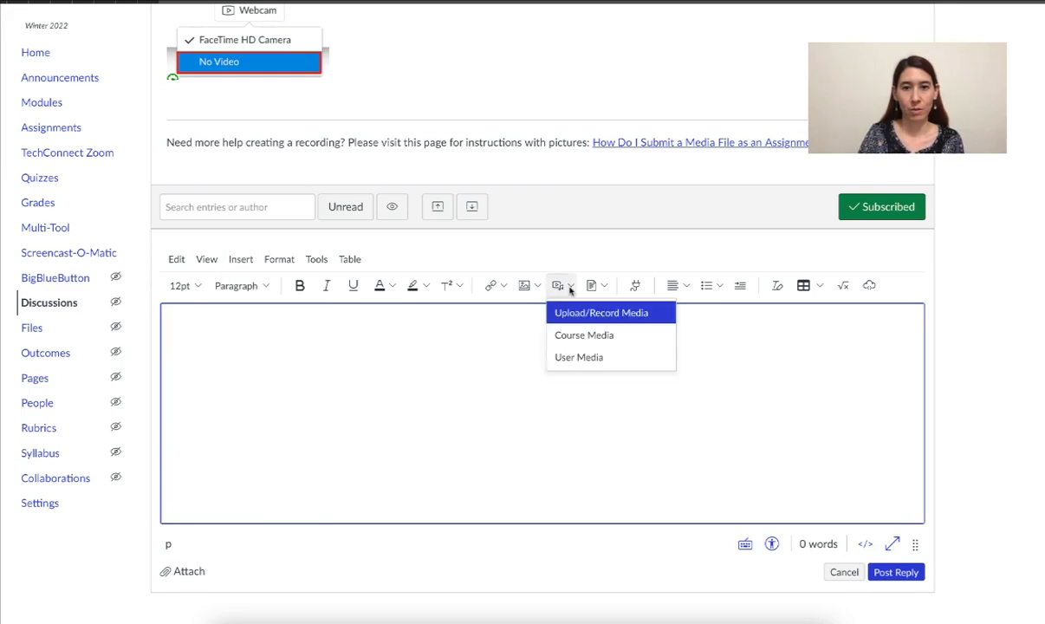
mouse_move(607, 313)
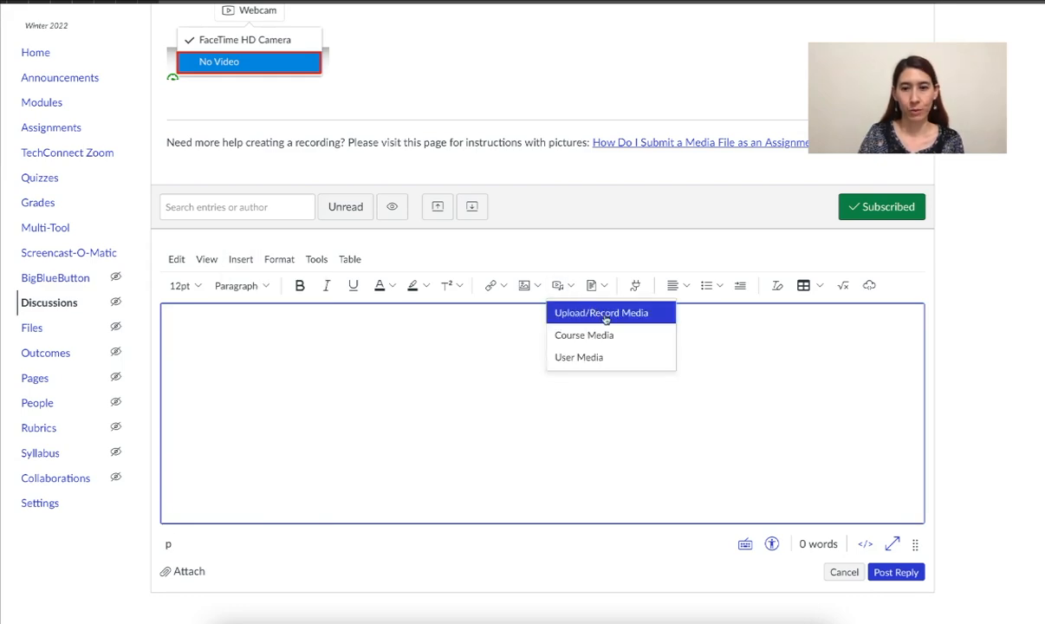
Step: Choose Upload/Record Media to open the Upload Media dialog
click(600, 313)
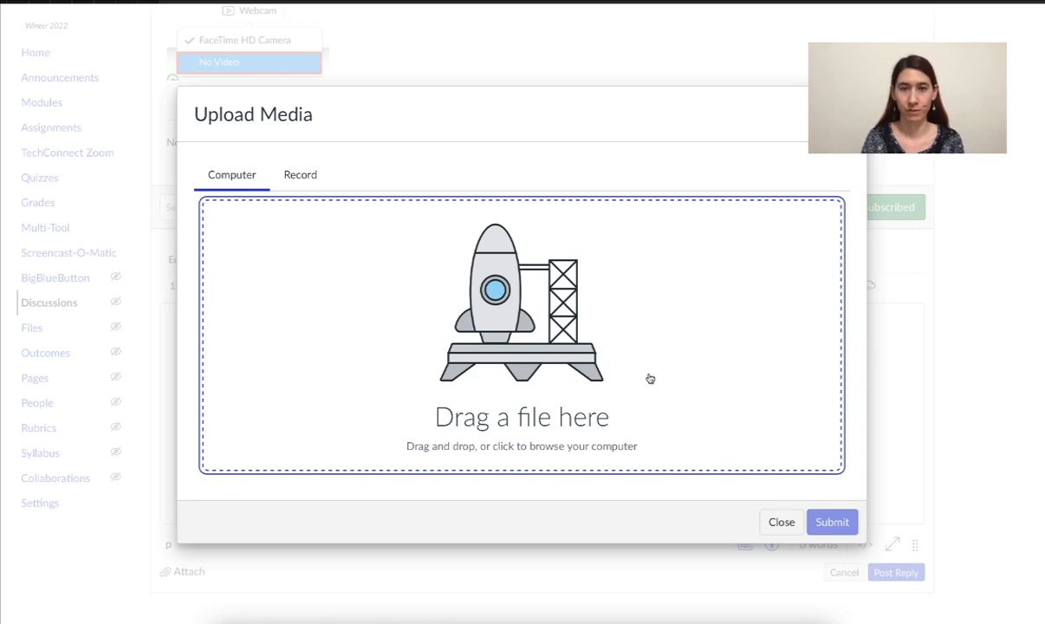
mouse_move(524, 329)
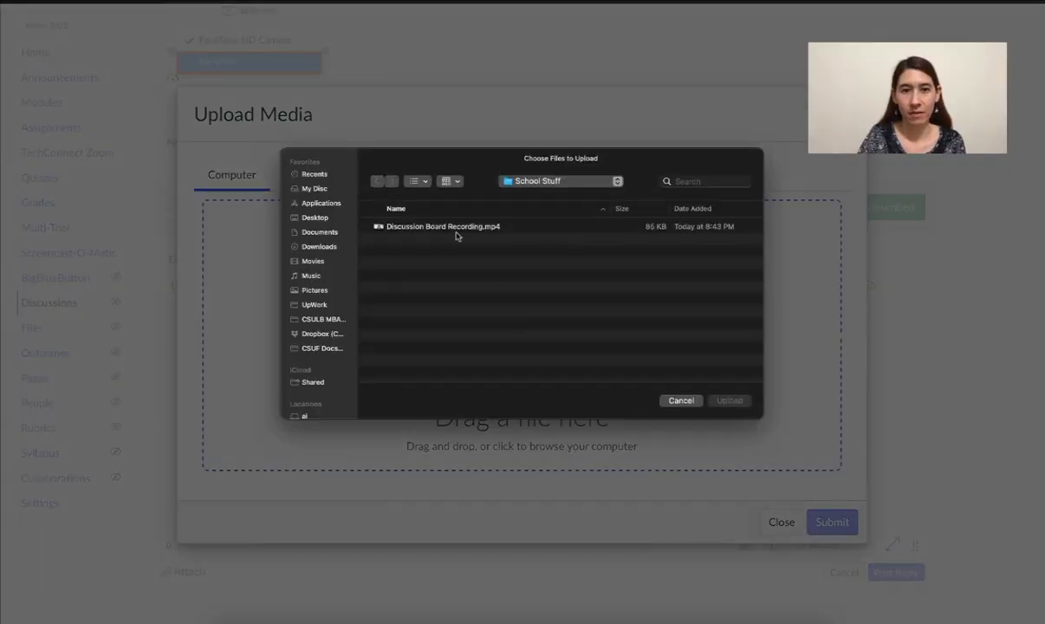
Step: Pick Discussion Board Recording.mp4 from School Stuff and upload it
click(443, 226)
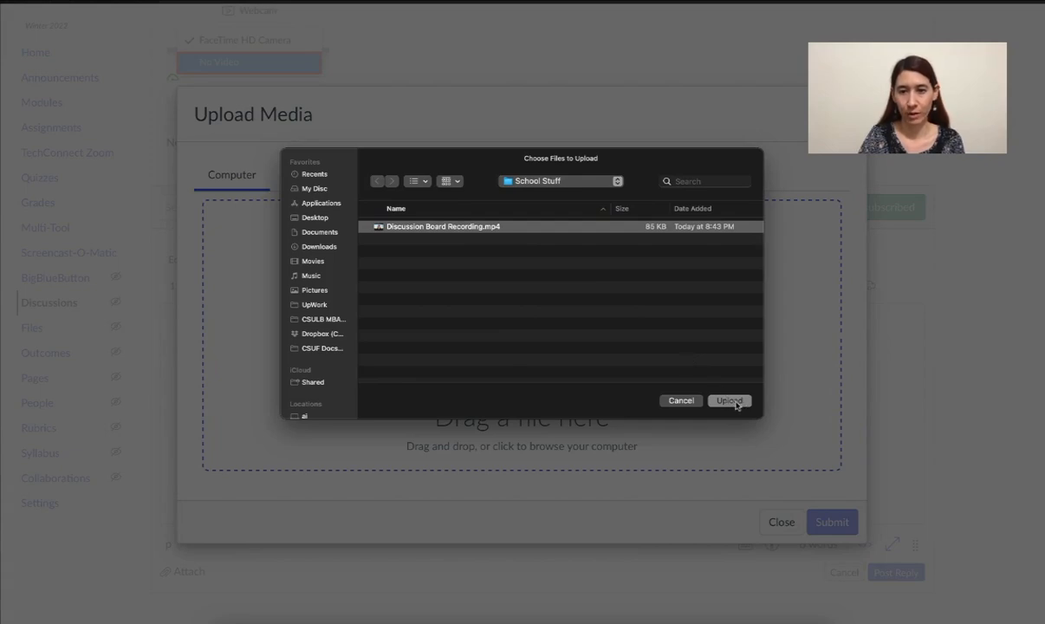
click(729, 401)
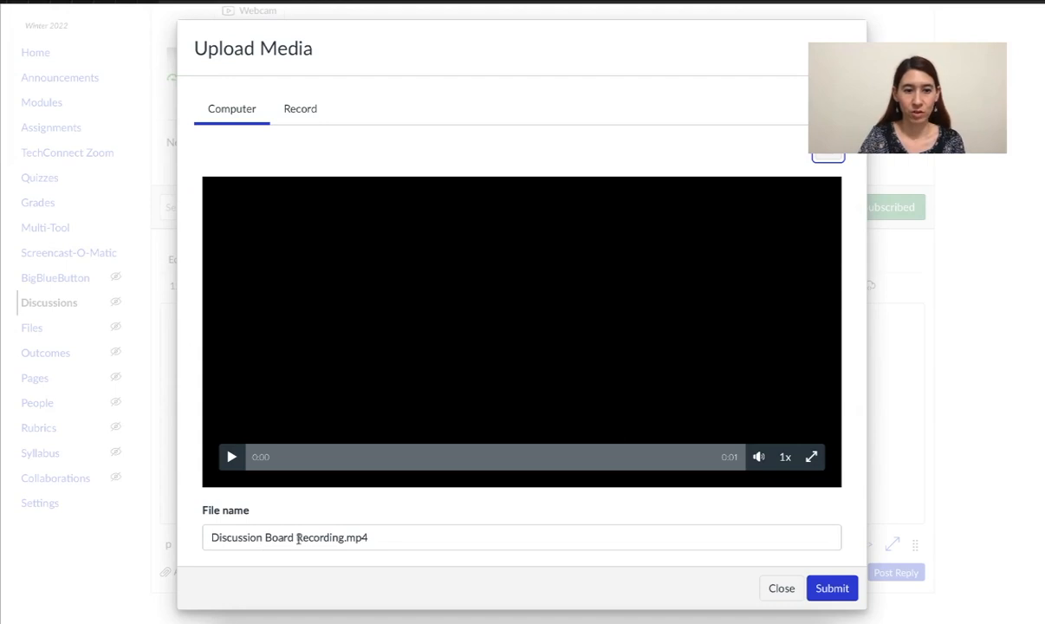
Step: Rename the video to 'Speaking Homework #1' and submit it into the reply
click(519, 538)
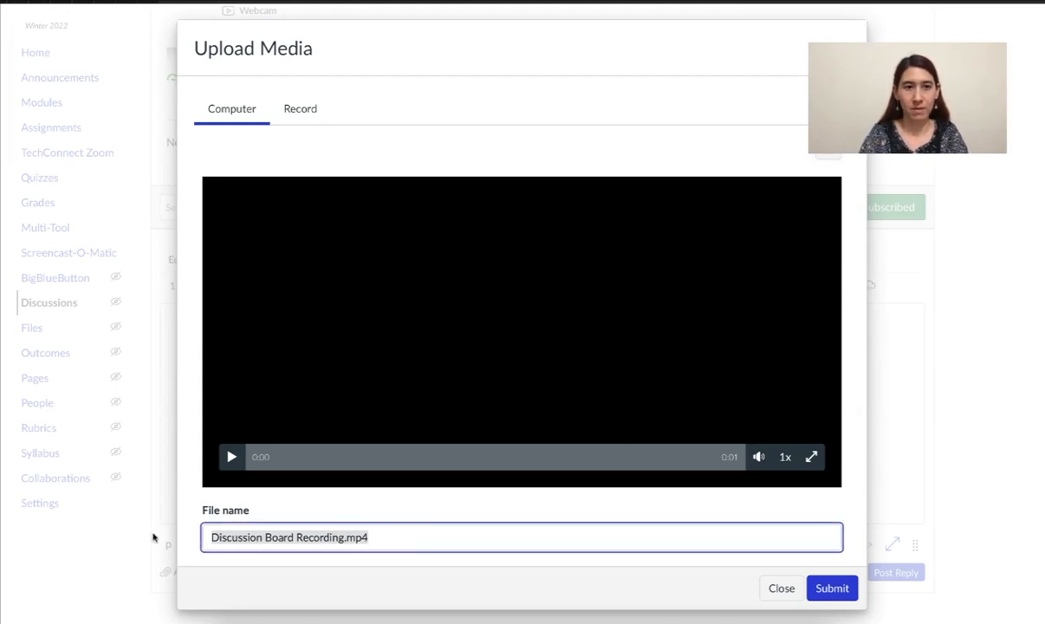
text(Speakin)
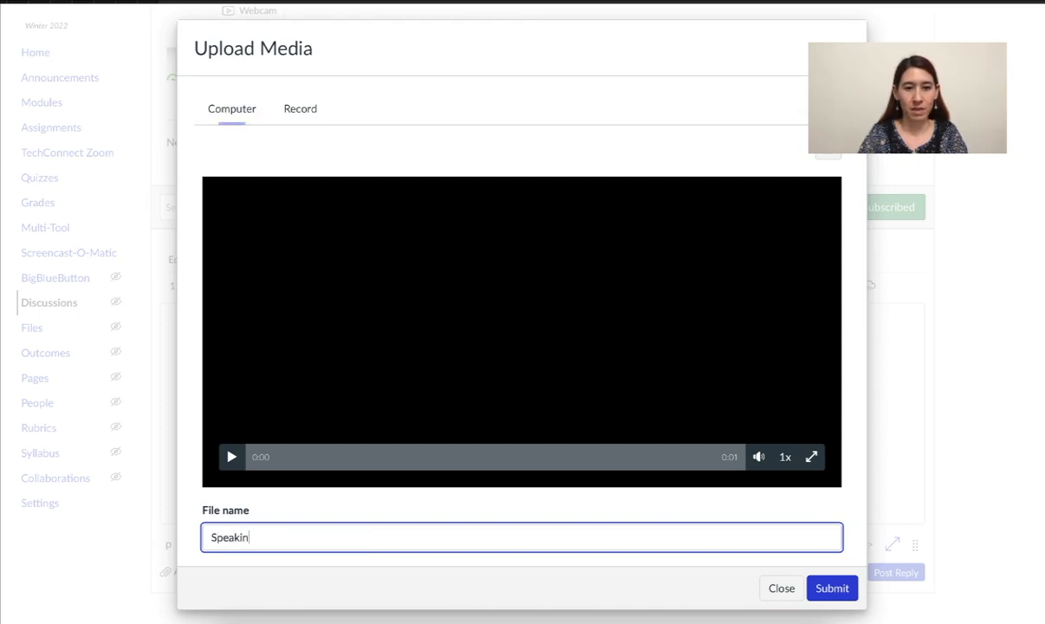
text(g Homework)
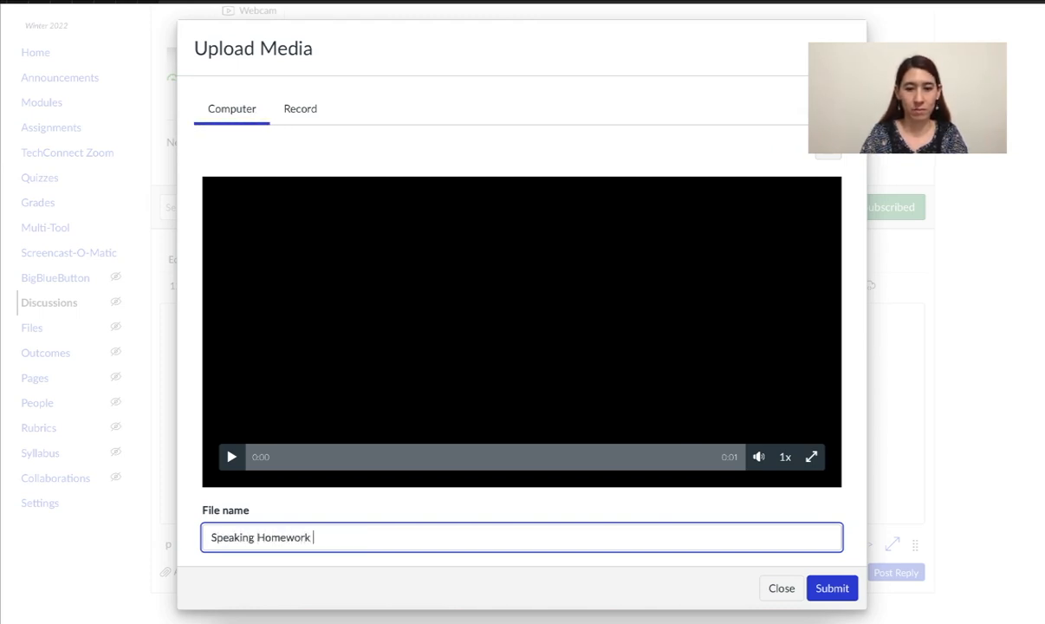
text(#1)
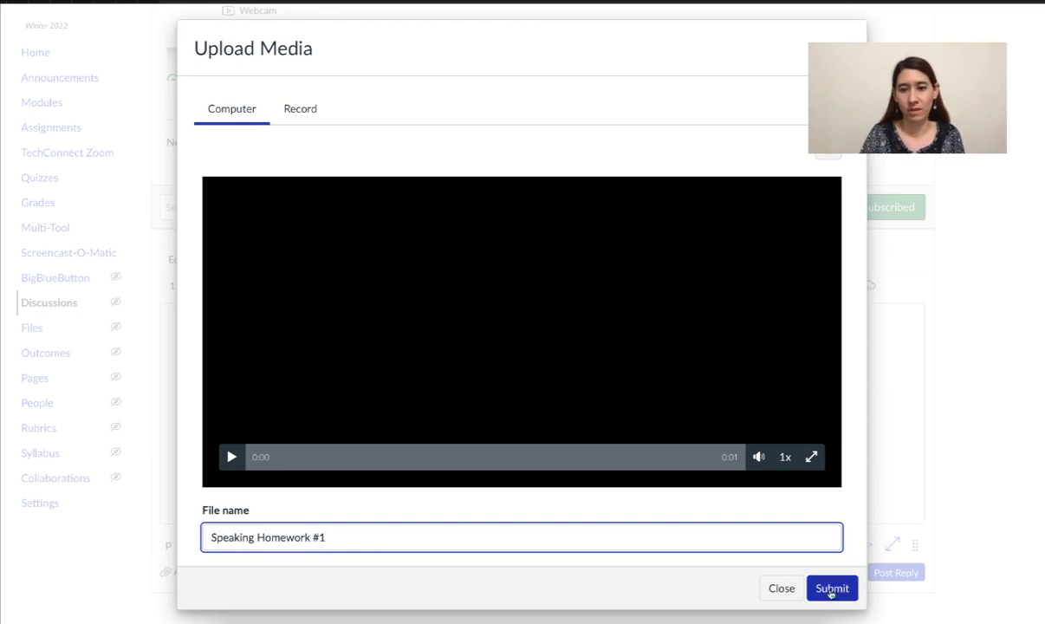
click(831, 588)
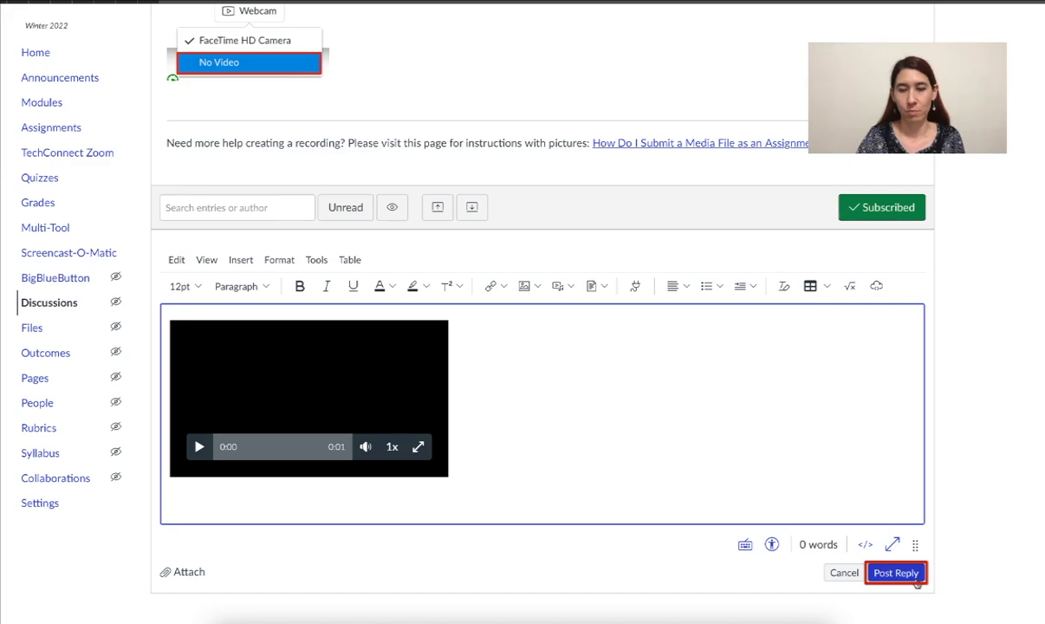
Step: Post the reply with the embedded Speaking Homework #1 video and check the thread
click(896, 572)
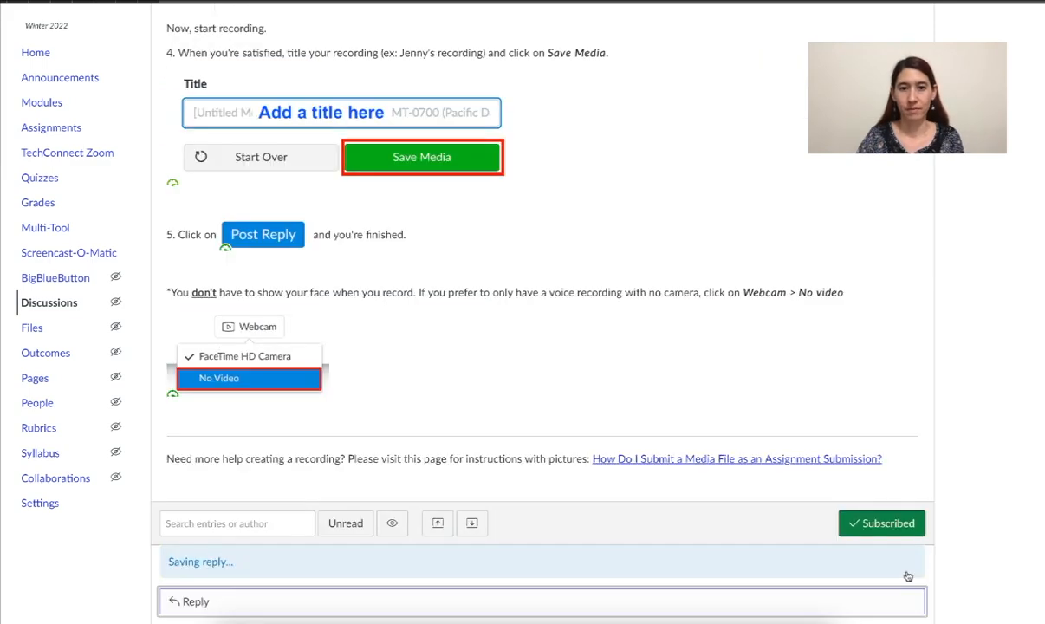
scroll(down, 3)
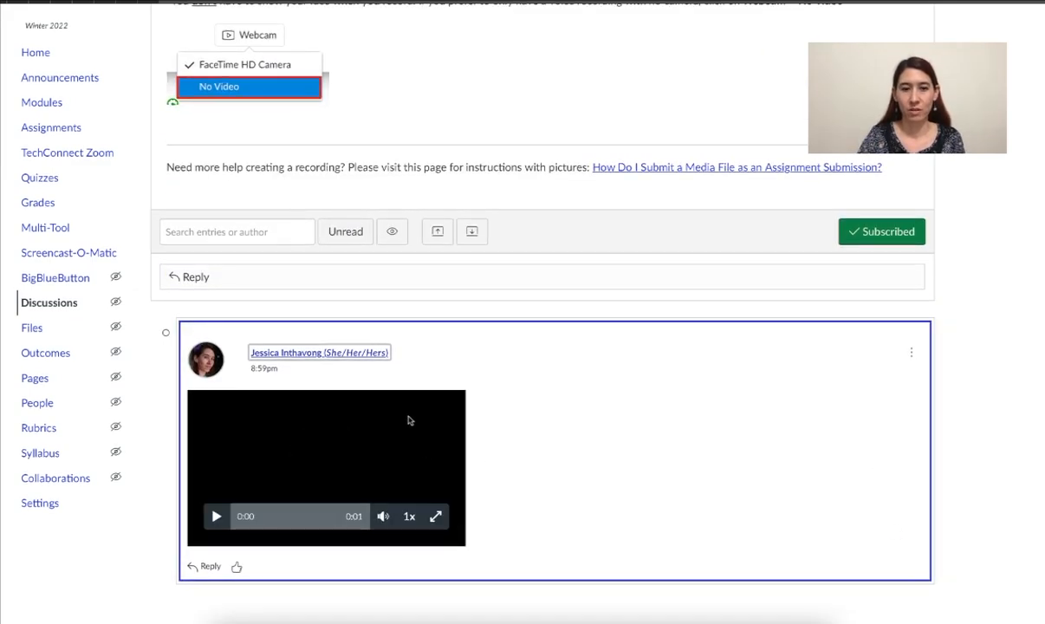
mouse_move(435, 442)
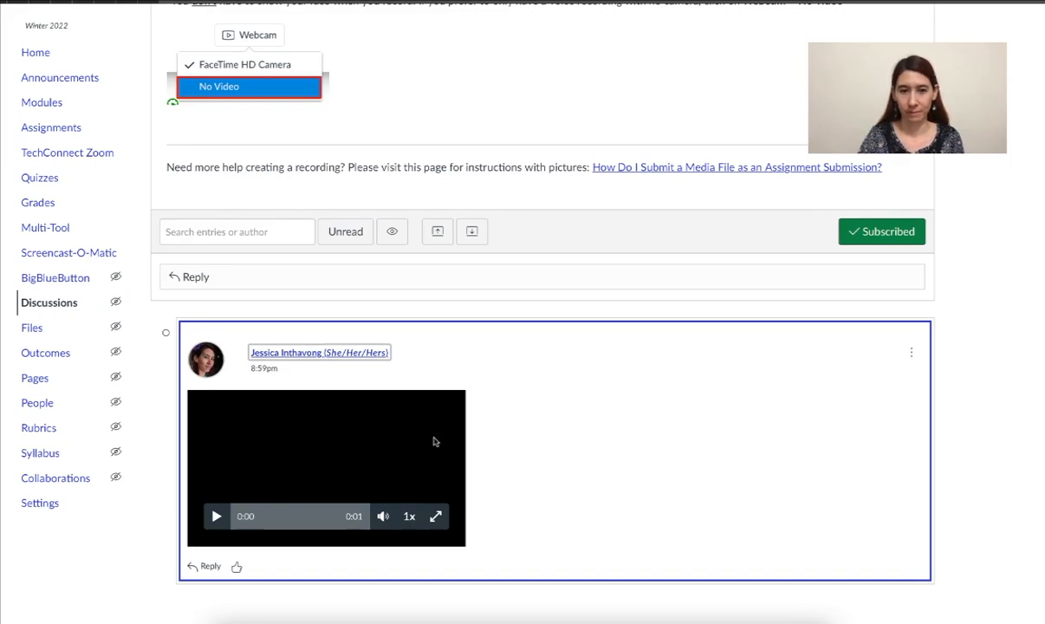
scroll(up, 3)
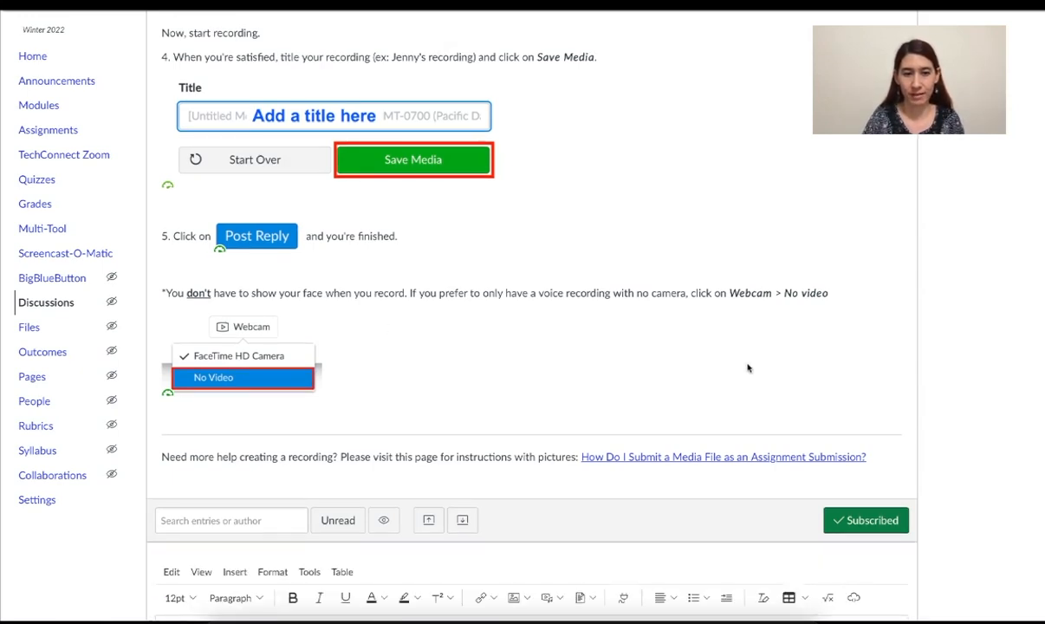
Step: In the new reply, use Insert > Media > Upload/Record Media to reopen the dialog
scroll(down, 3)
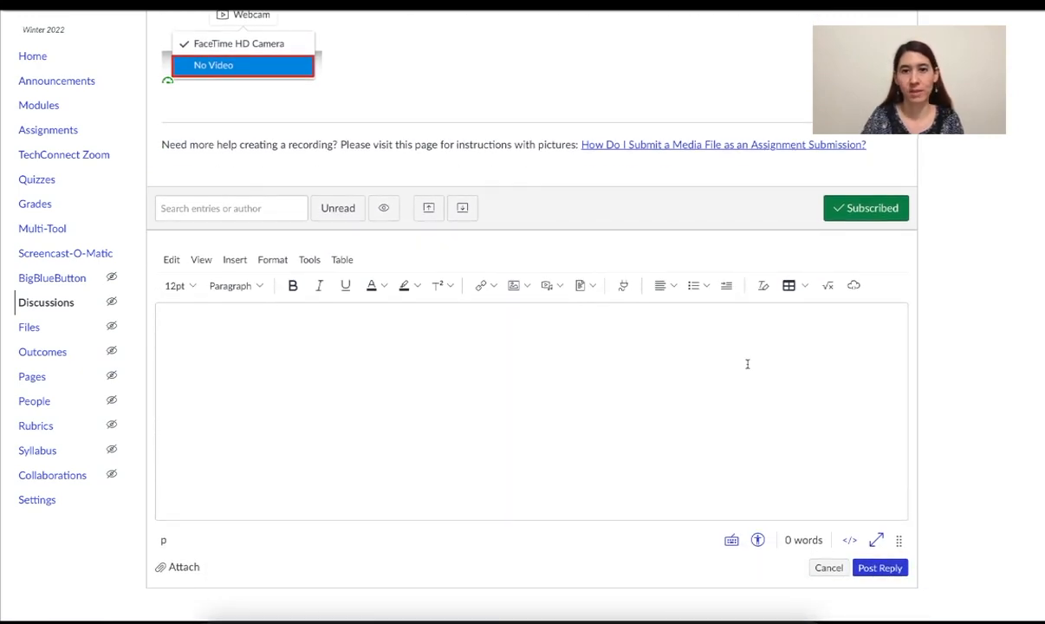
click(582, 285)
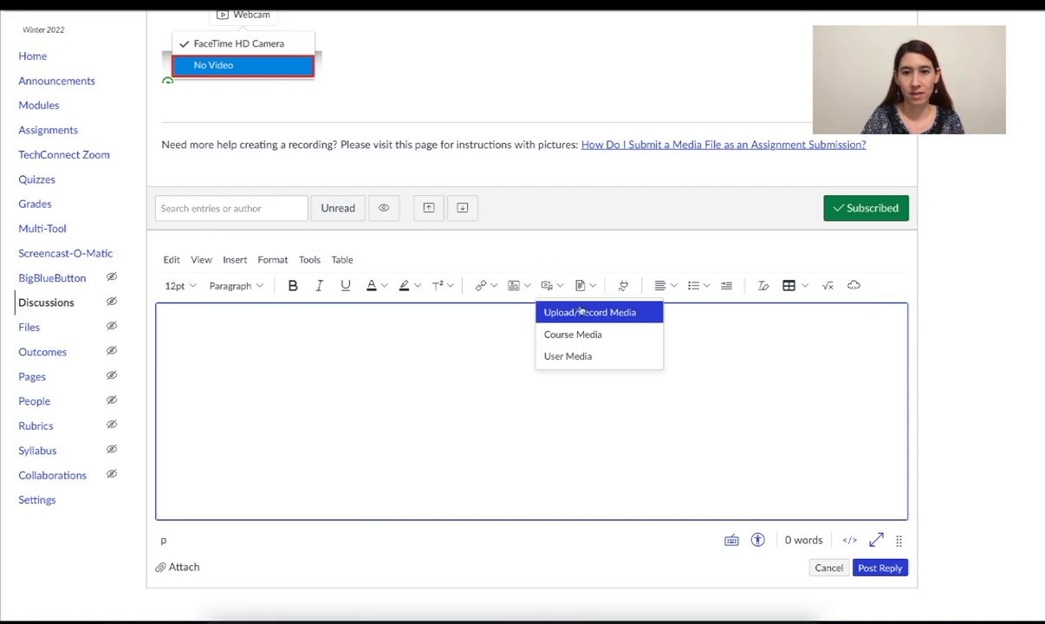
mouse_move(589, 312)
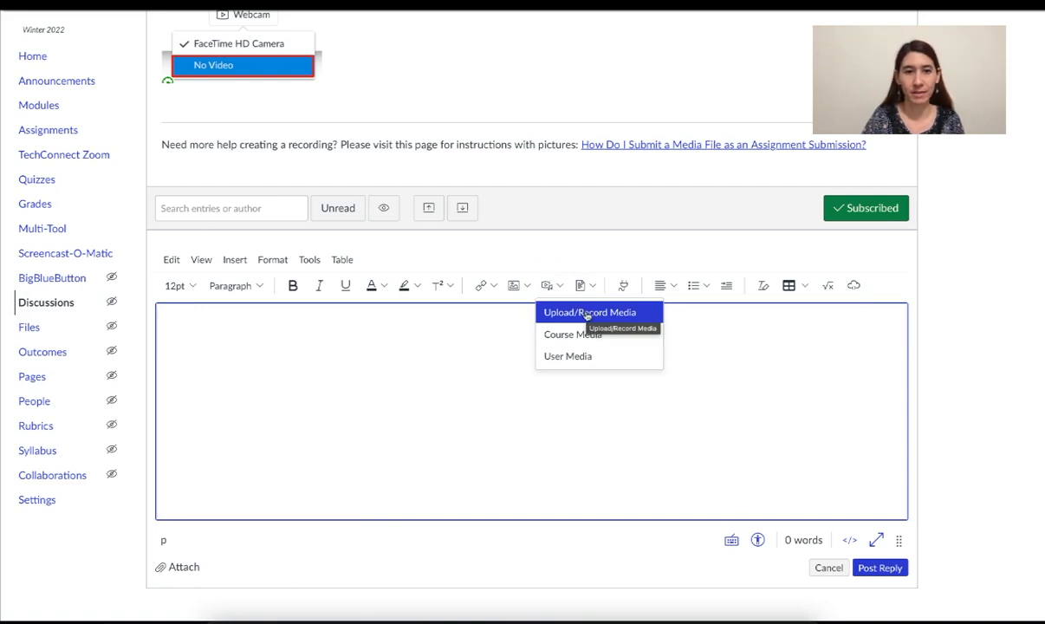
click(235, 259)
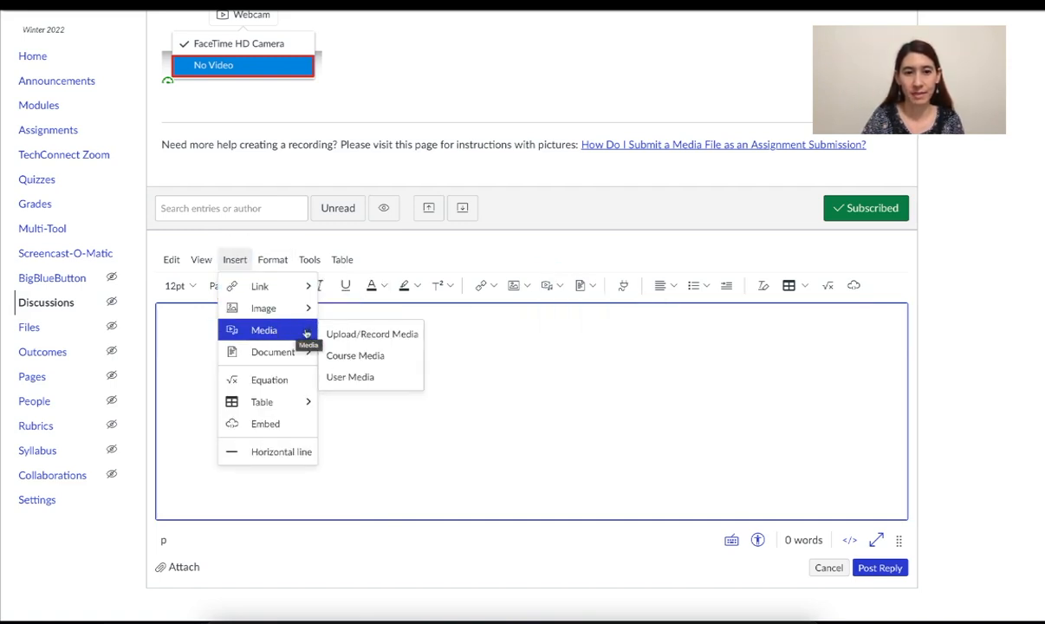
click(371, 334)
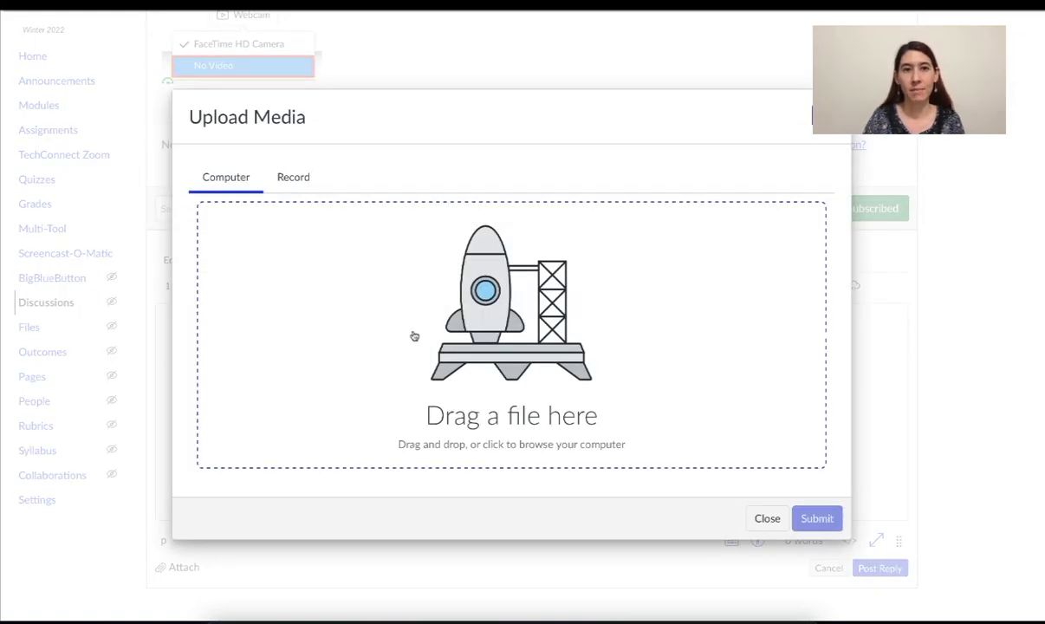
Step: Switch to the Record tab and allow Safari camera and microphone access
click(292, 177)
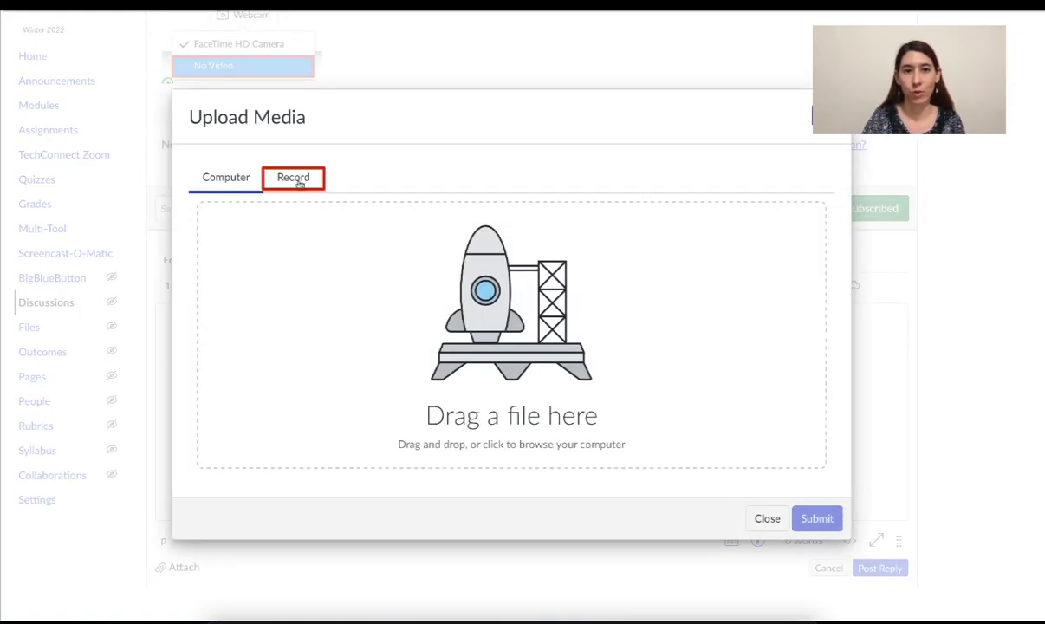
click(293, 177)
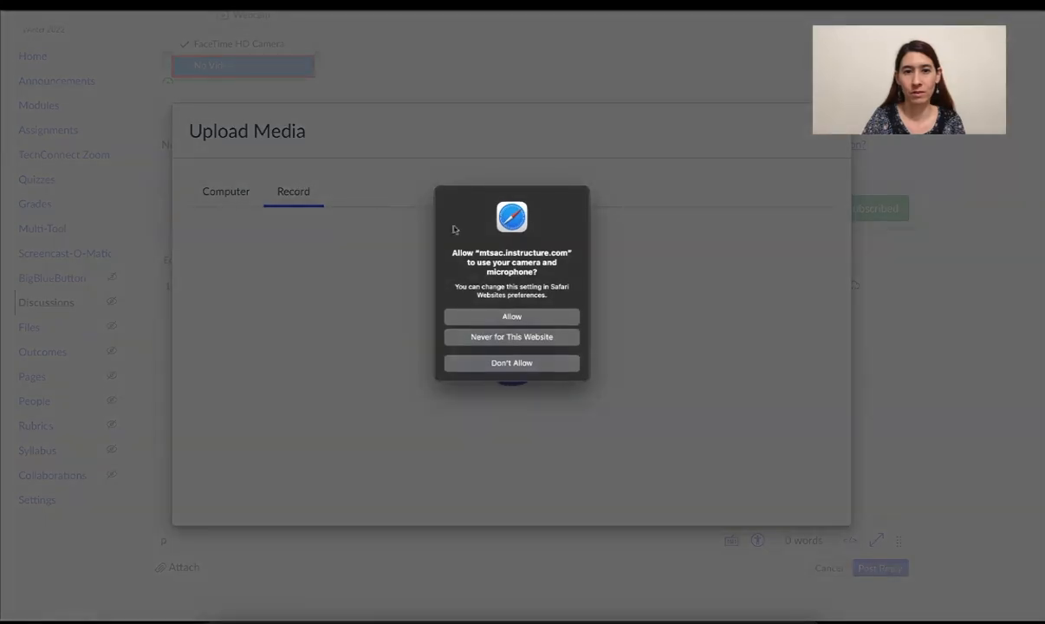
mouse_move(555, 249)
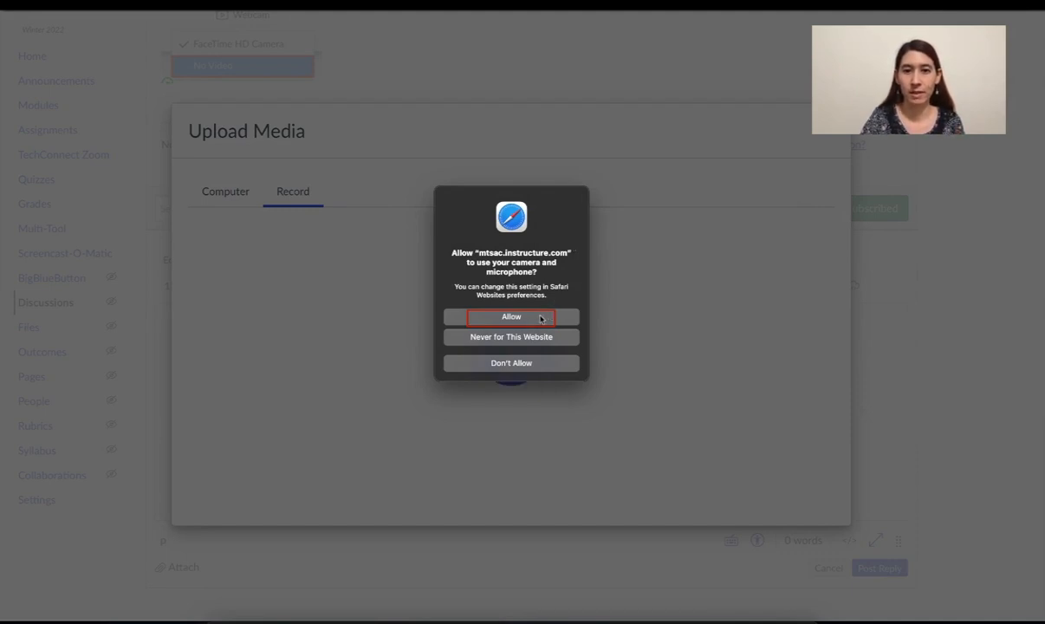
click(510, 316)
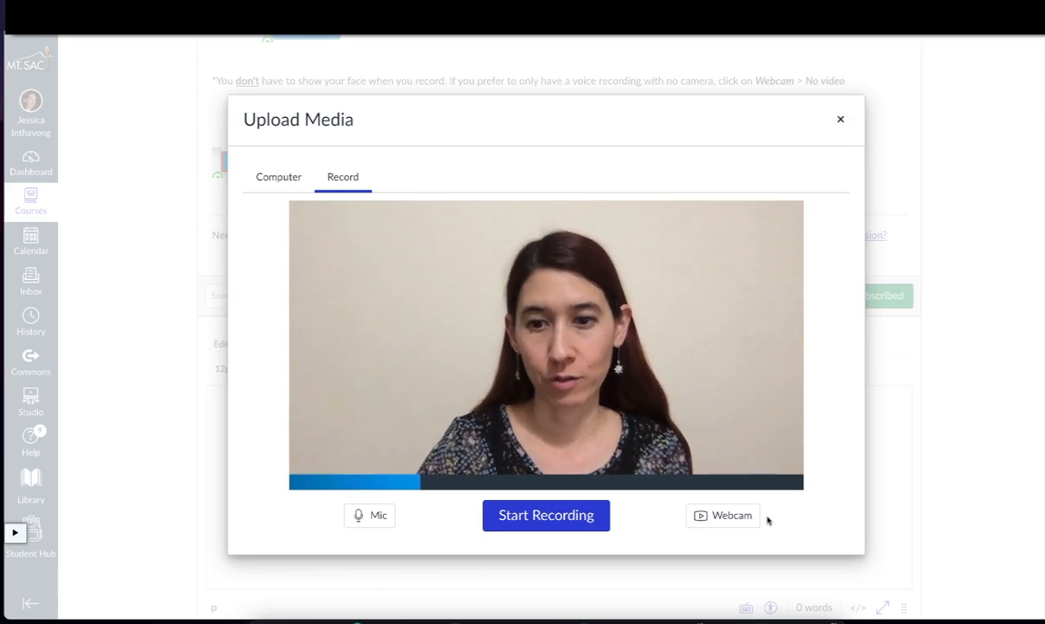
click(722, 515)
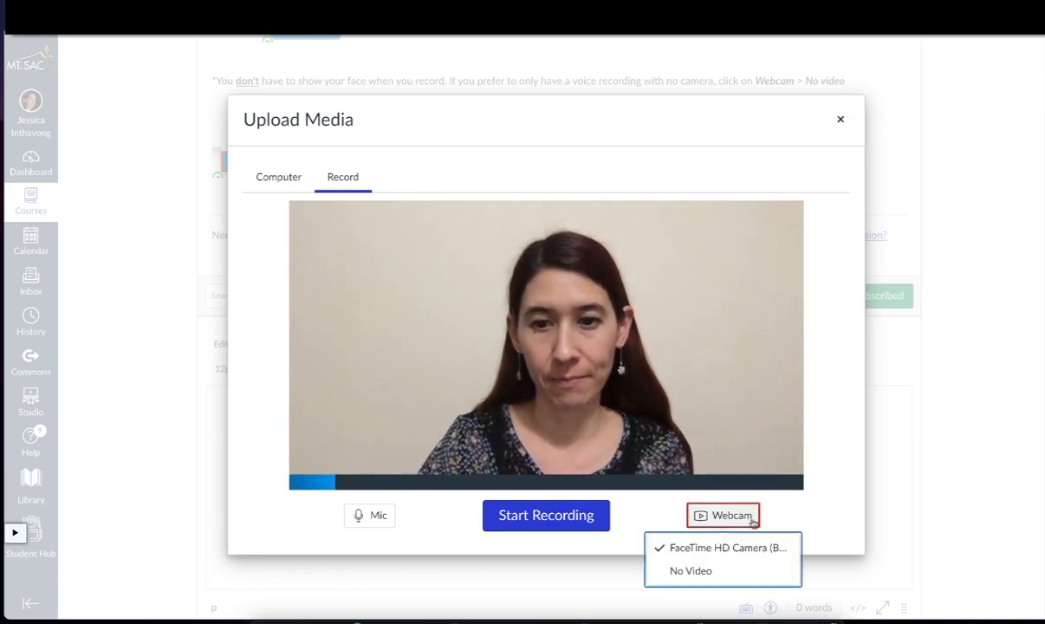
mouse_move(691, 571)
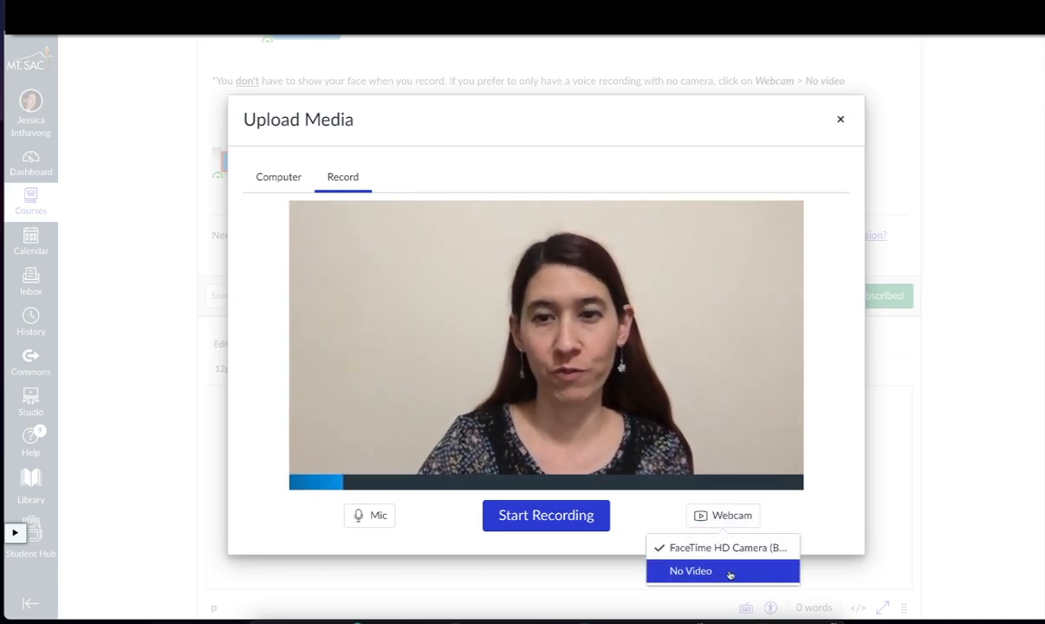
click(690, 570)
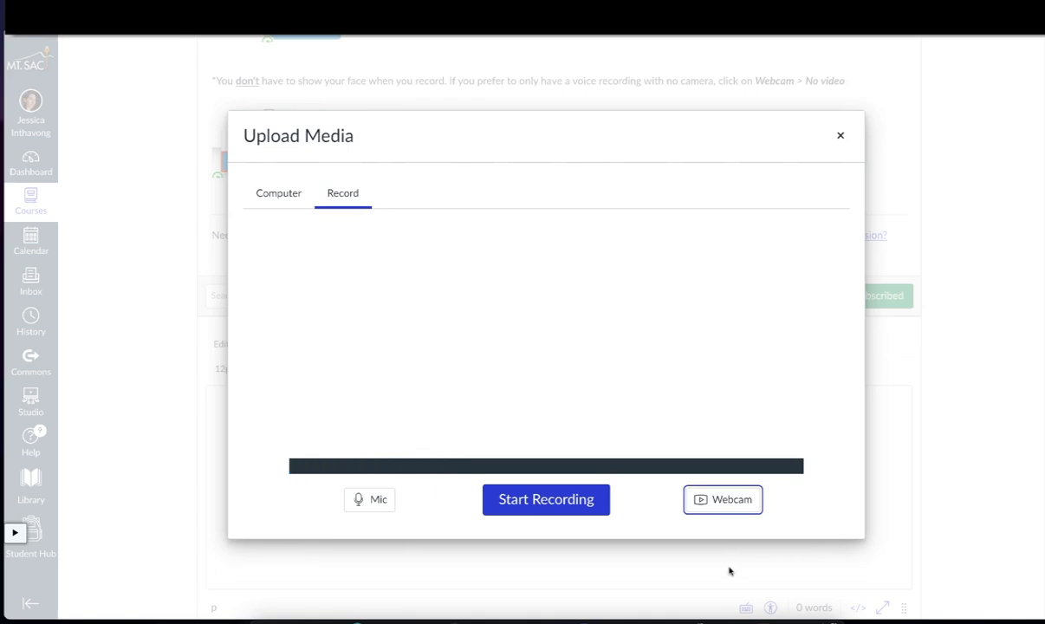
click(723, 498)
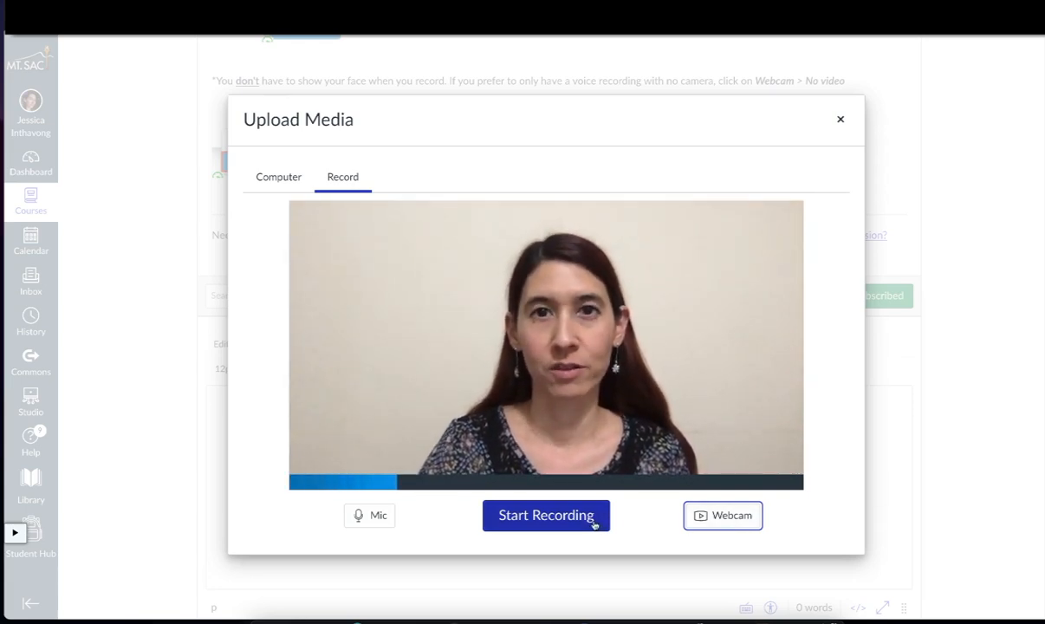
Step: Record a roughly 14-second webcam clip, then play and pause its preview
click(546, 515)
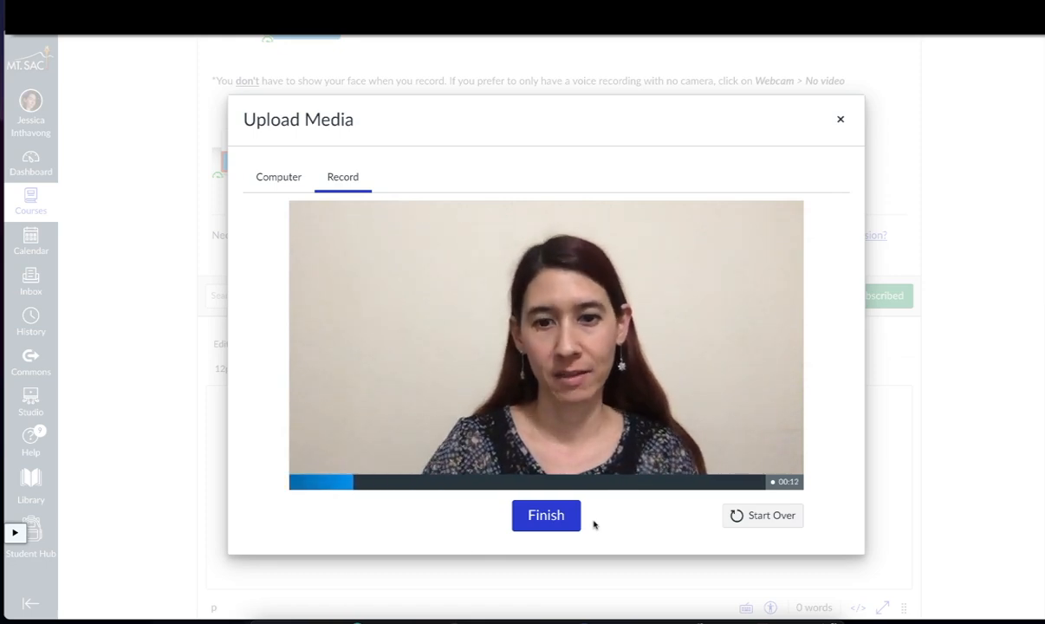
click(546, 515)
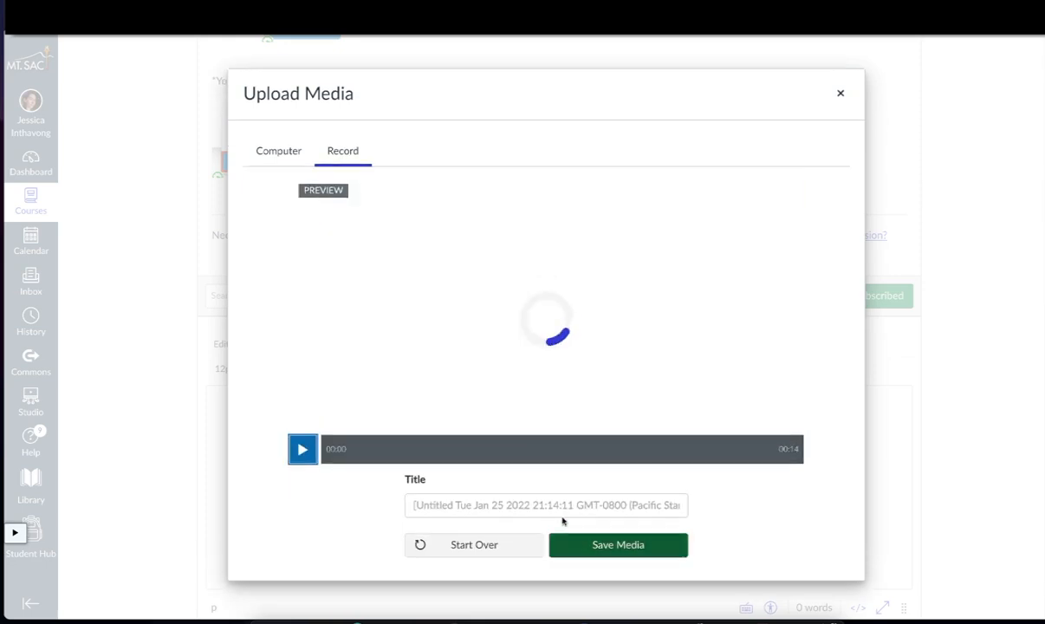
click(303, 449)
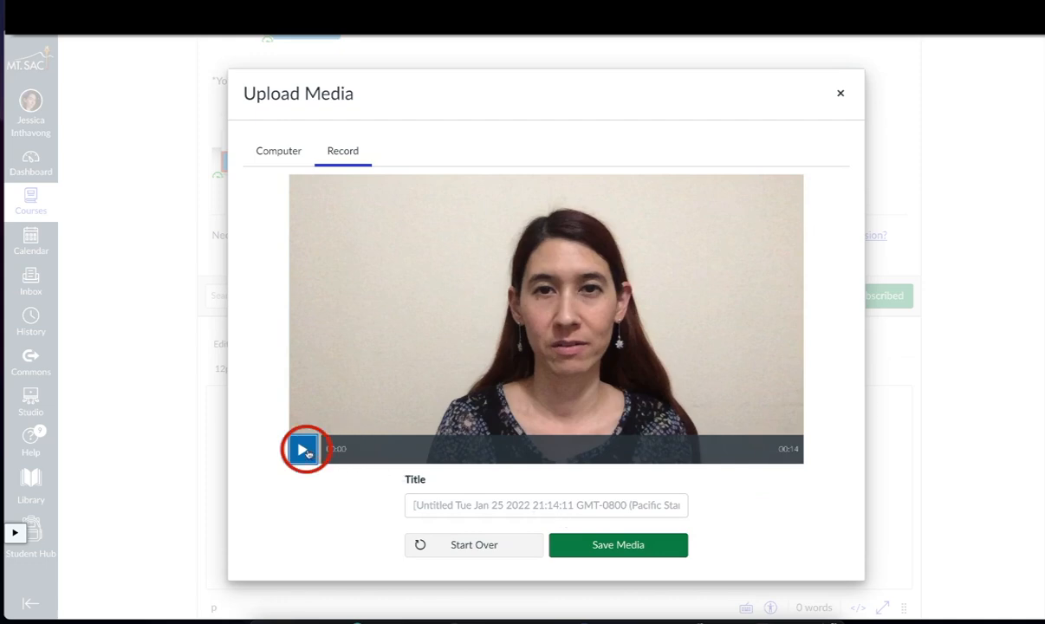
click(304, 449)
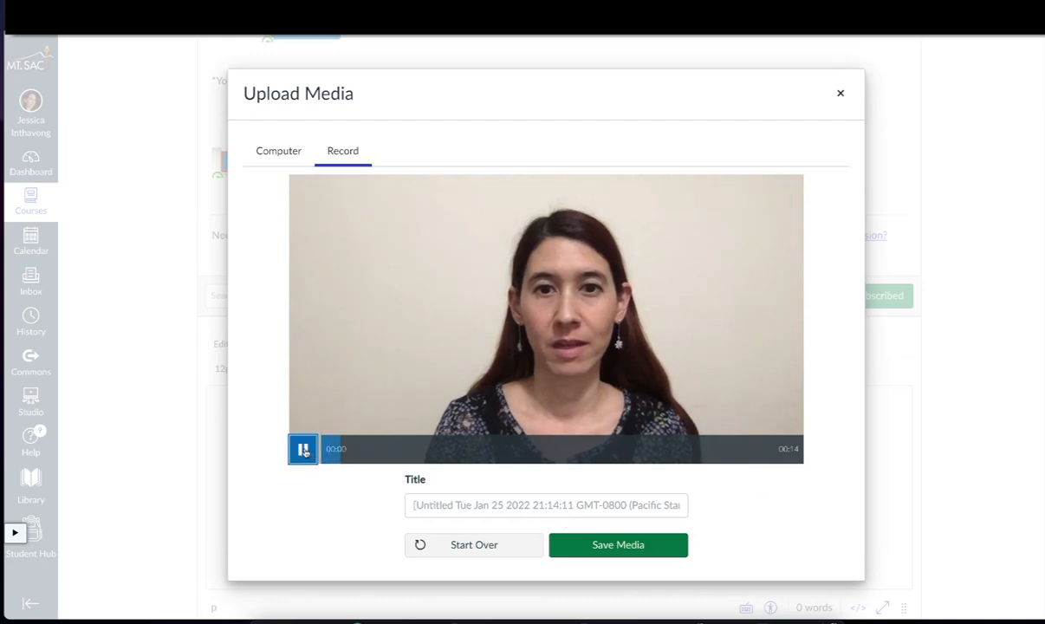
click(303, 449)
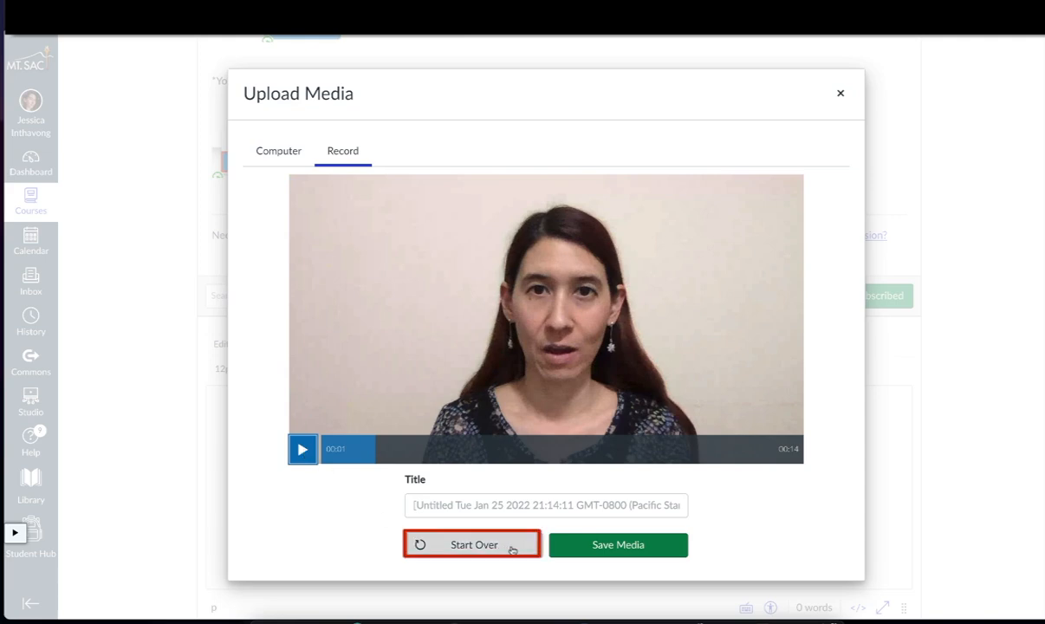
Step: Start over, set Webcam to No Video, and begin an audio-only recording
click(472, 544)
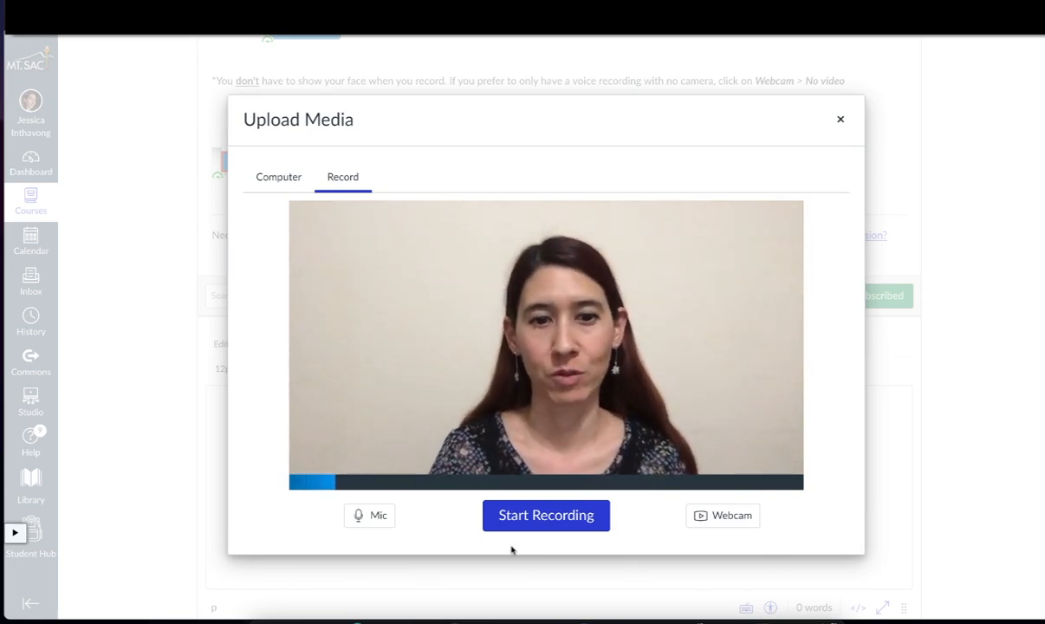
click(722, 515)
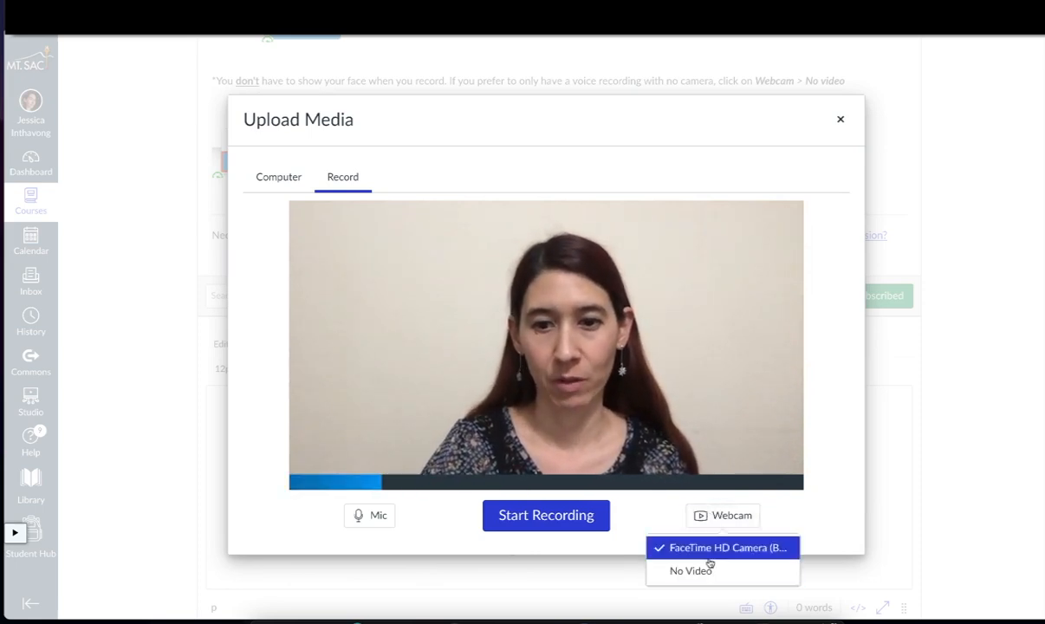
click(691, 570)
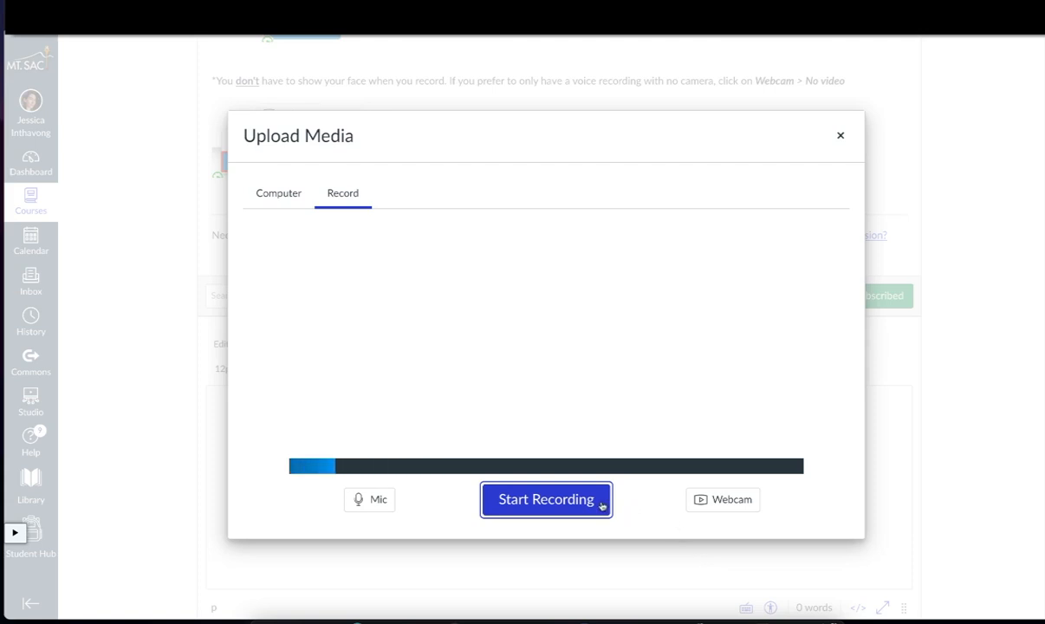
click(546, 500)
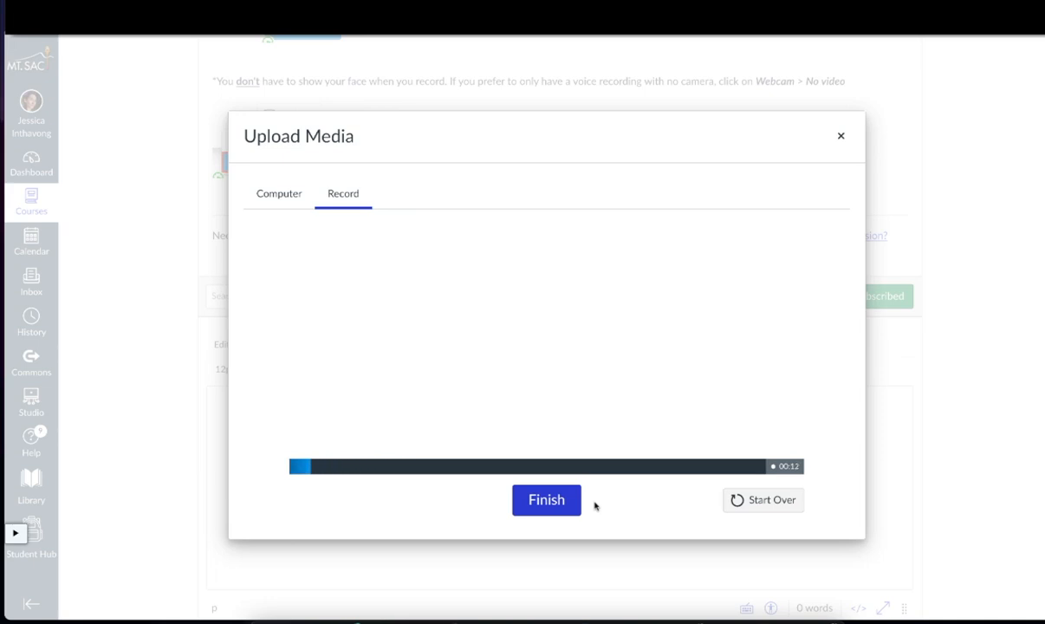
Step: Stop the audio-only recording, title it "Jessica's Recording", and save it into the reply
click(546, 499)
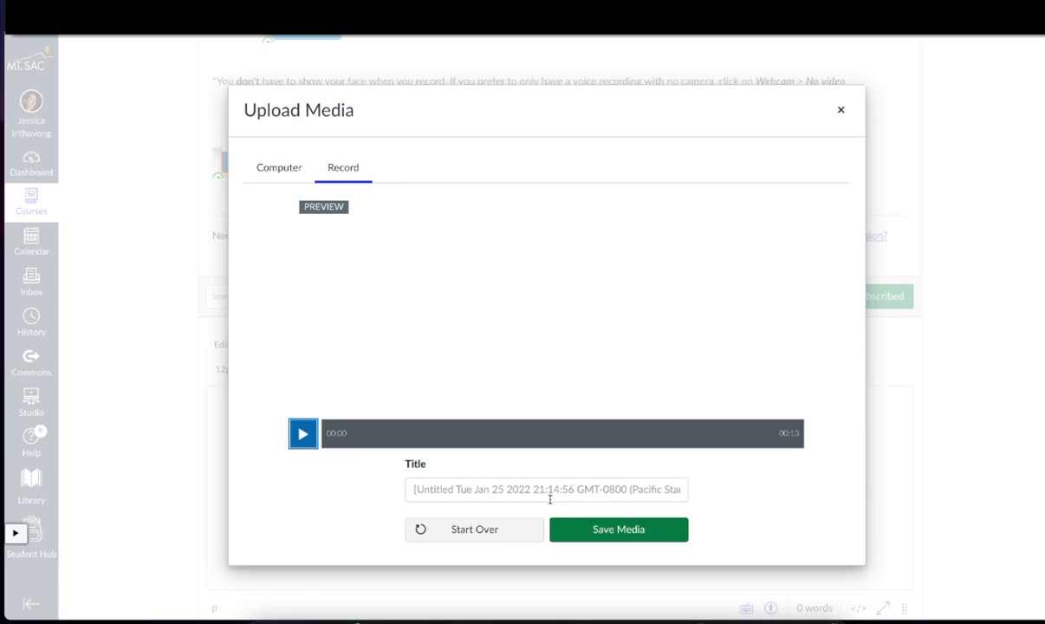
click(546, 488)
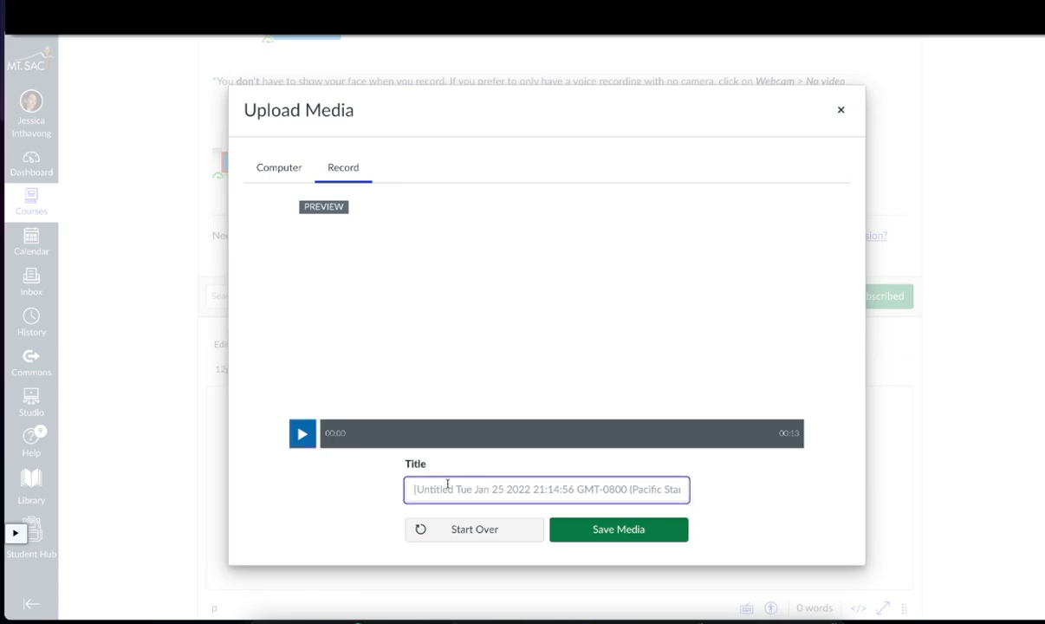
text(Jessica's Recording)
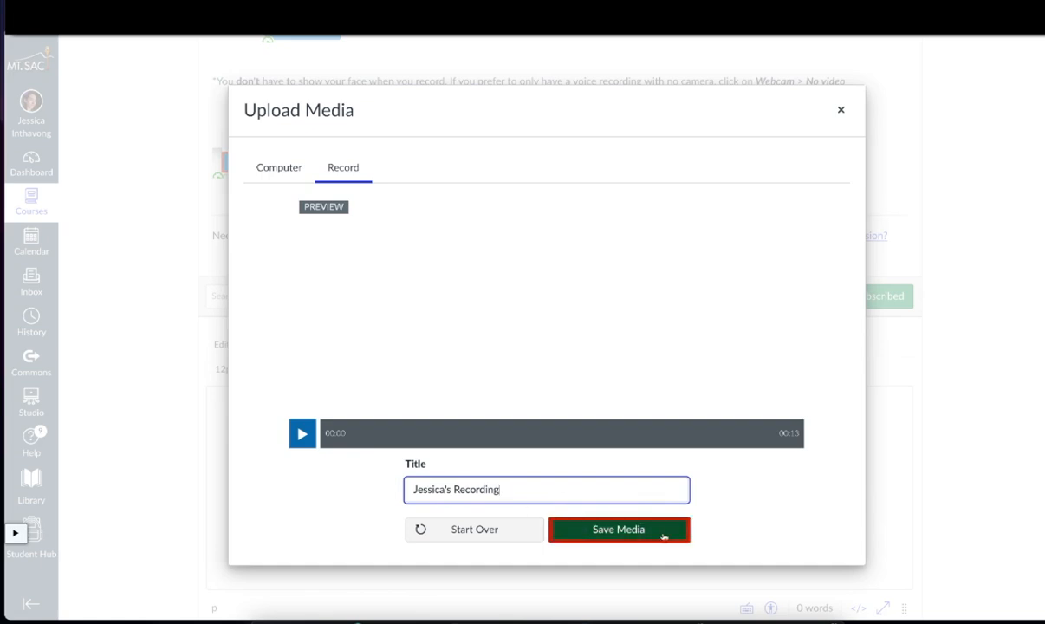
click(617, 529)
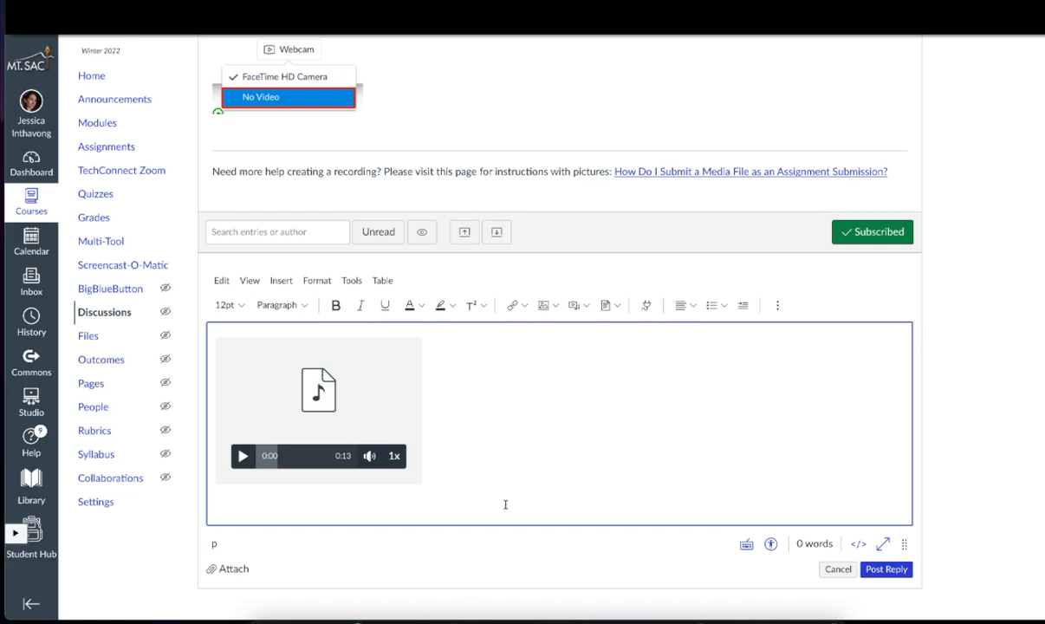
Step: Add placeholder text "dfkjskfjs fjsdfk" and post the reply containing Jessica's Recording
text(dfkjskfjs)
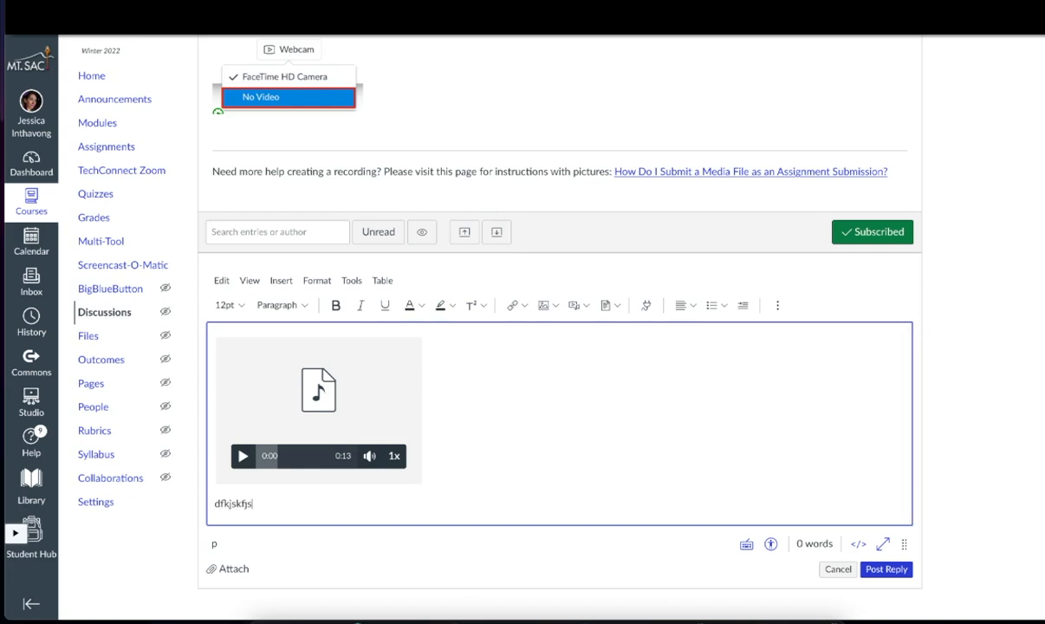
text(fjsdfk)
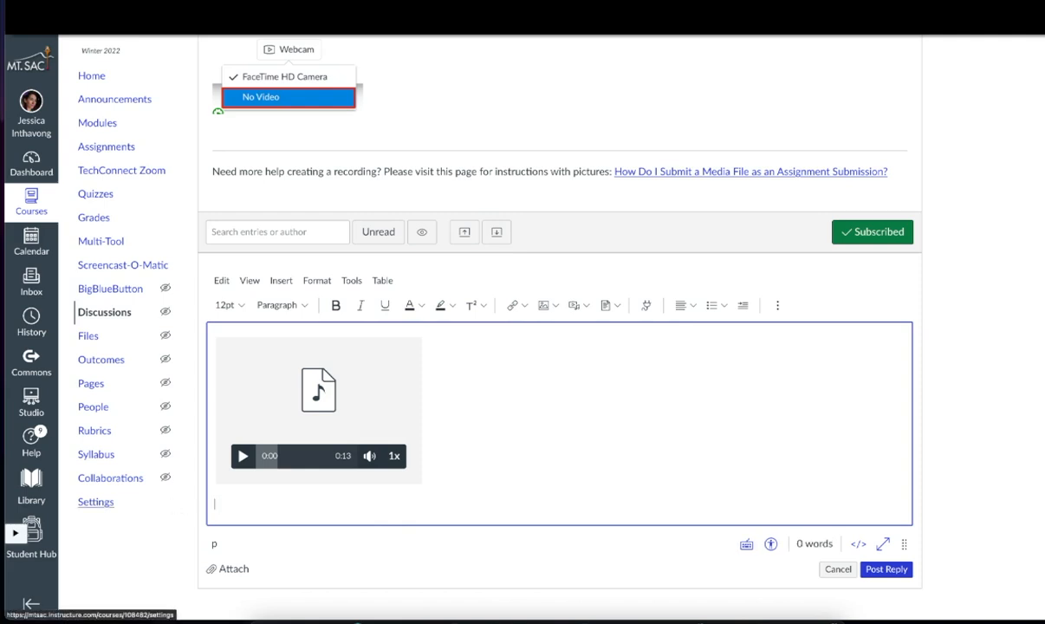
mouse_move(374, 391)
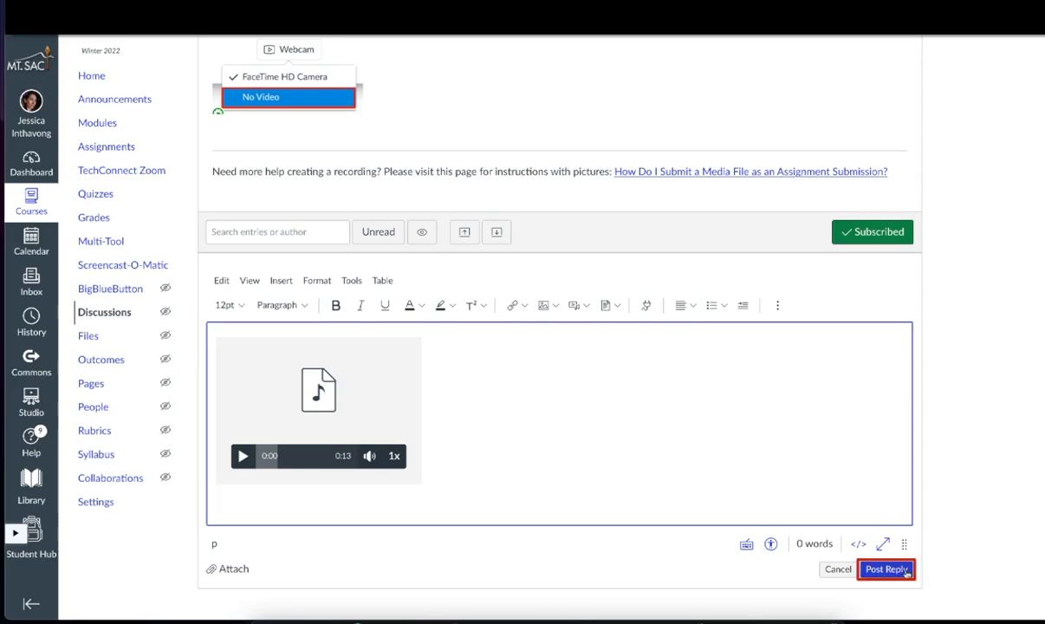
click(886, 569)
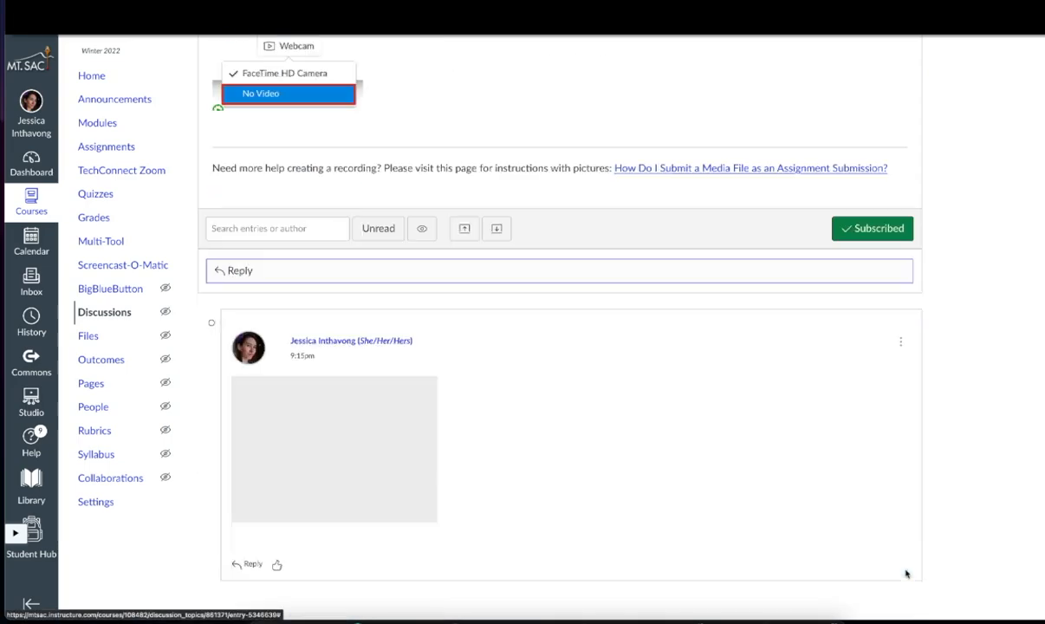